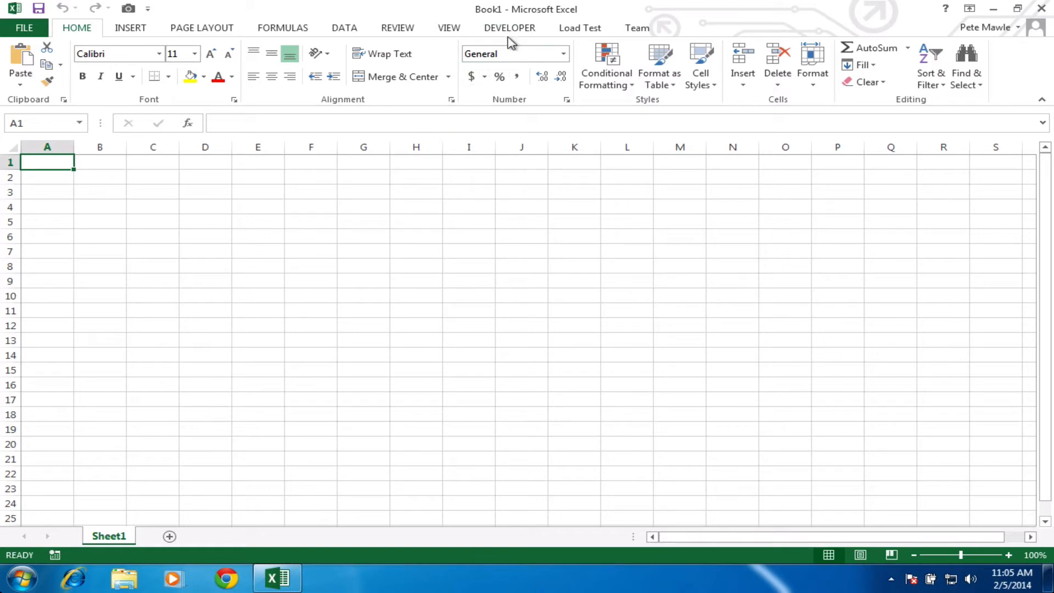
Place an ActiveX command button on Sheet1 from the Developer tab and view its code.
click(509, 27)
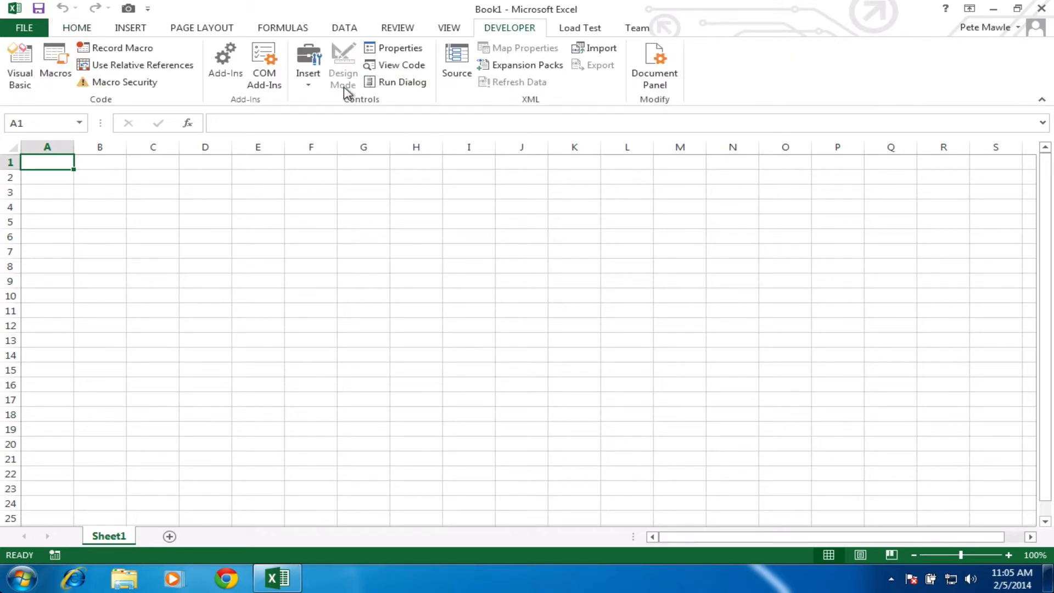
click(308, 66)
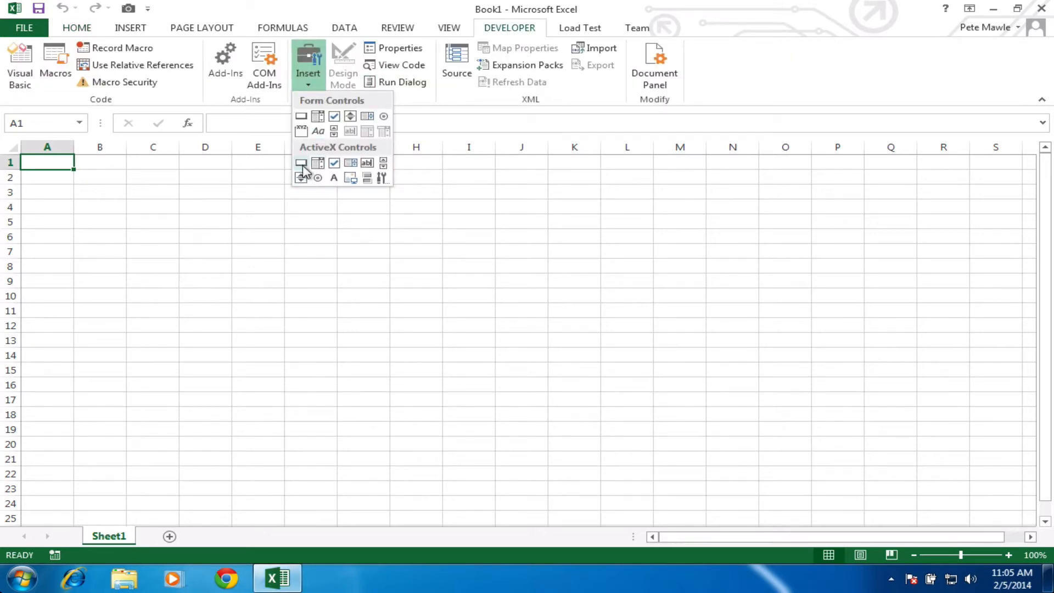
click(300, 163)
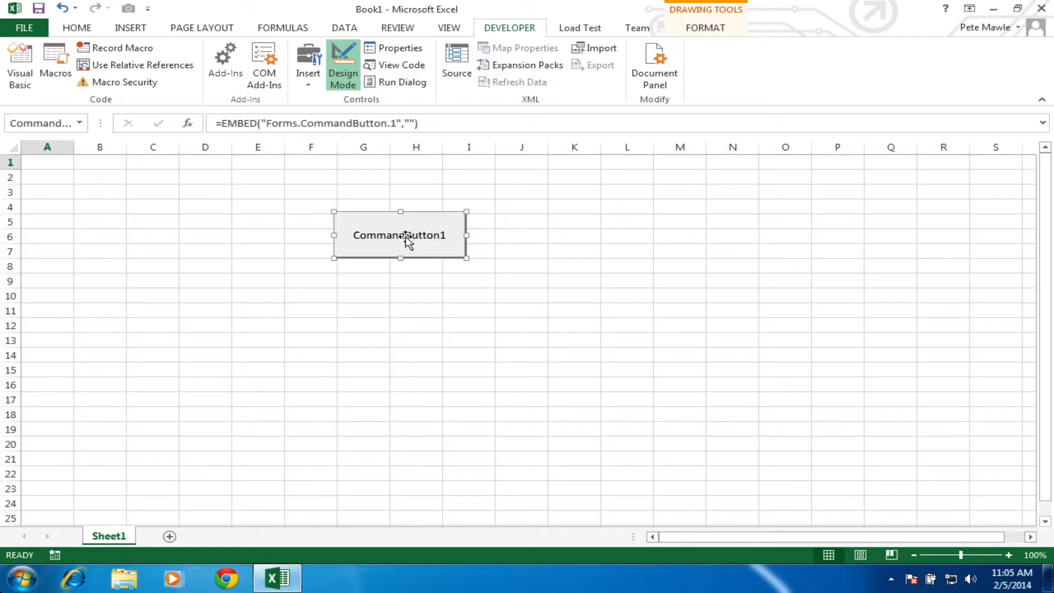
right_click(407, 235)
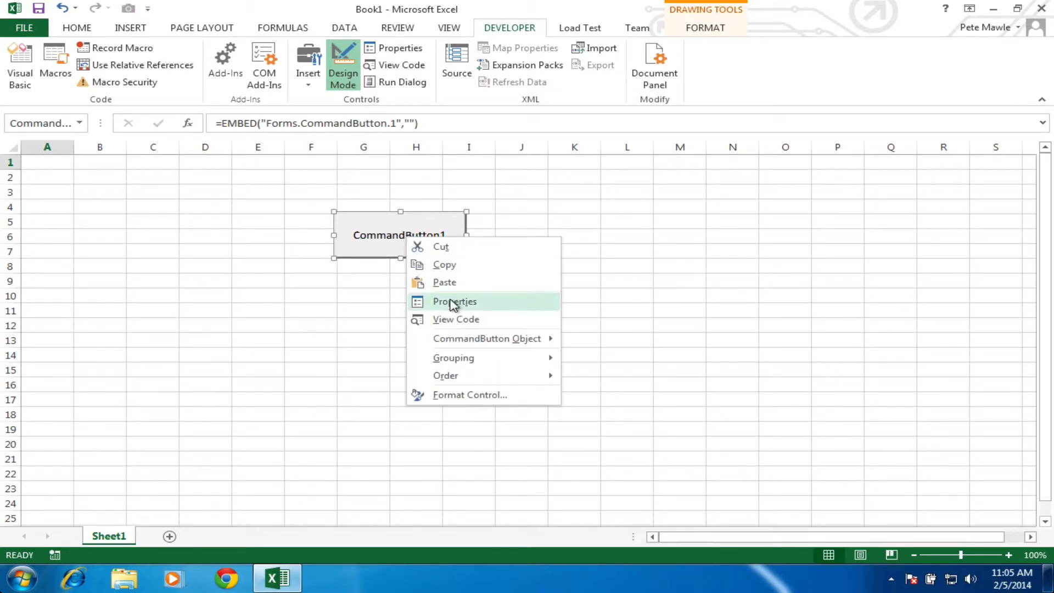
click(455, 319)
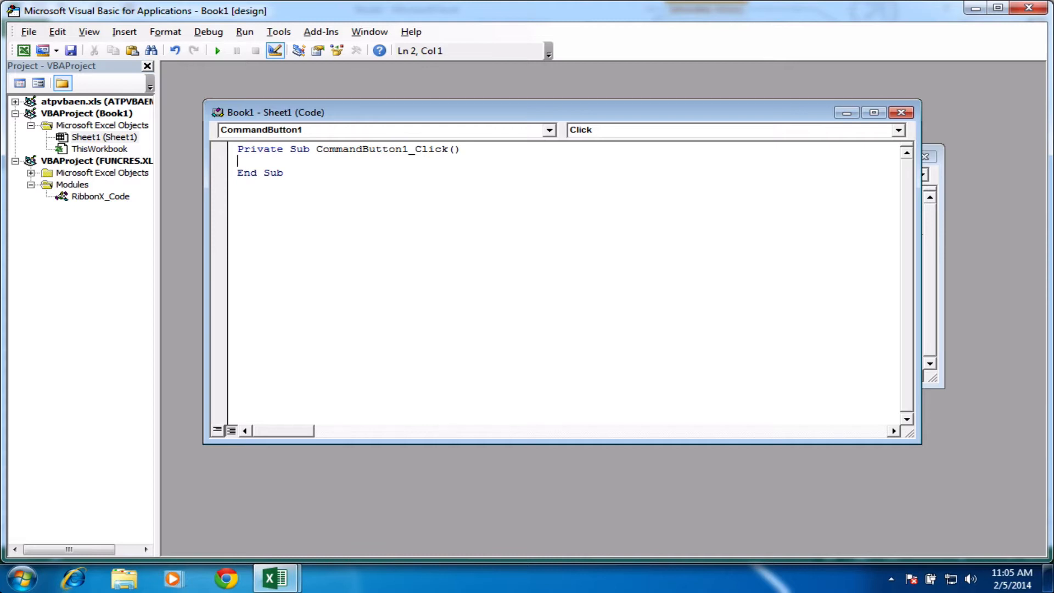
Declare Dim i As Integer at the top of CommandButton1_Click.
text(Dim i)
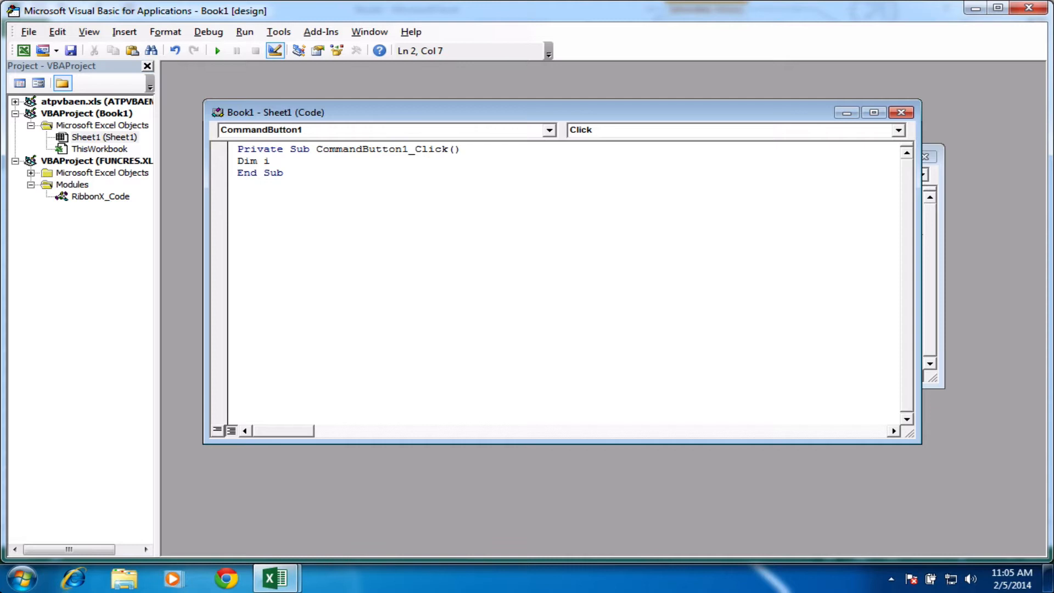
text(As In)
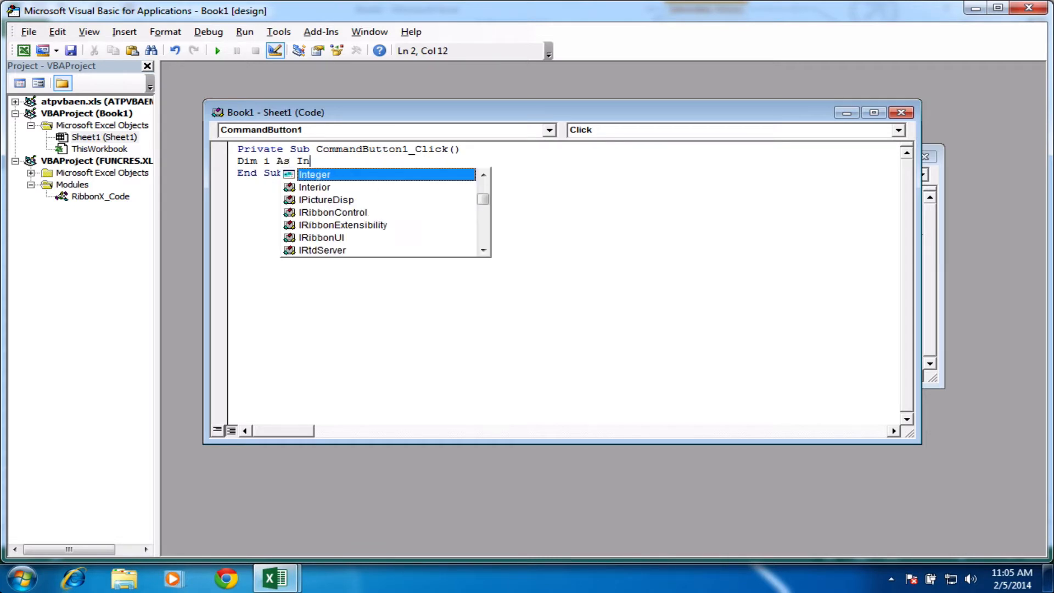
key(Tab)
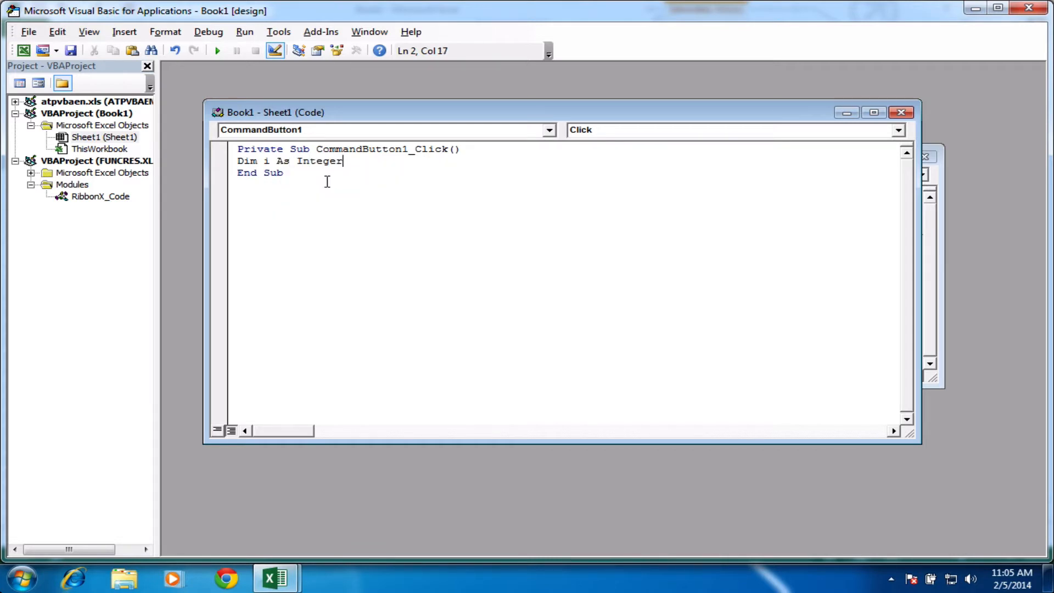
key(Enter)
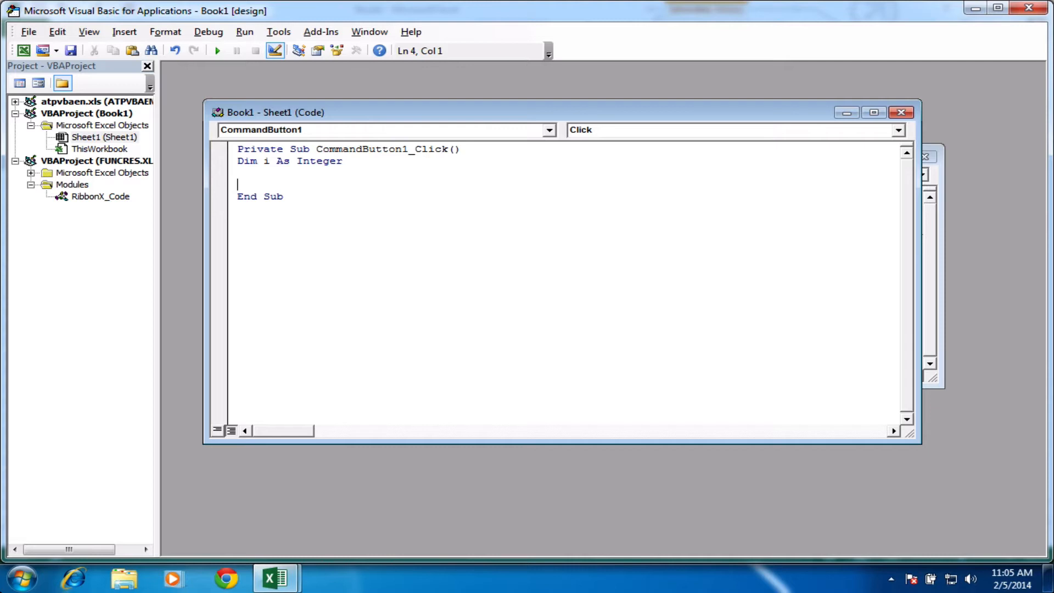
Write an empty For i = 1 To 6 … Next i loop.
text(F)
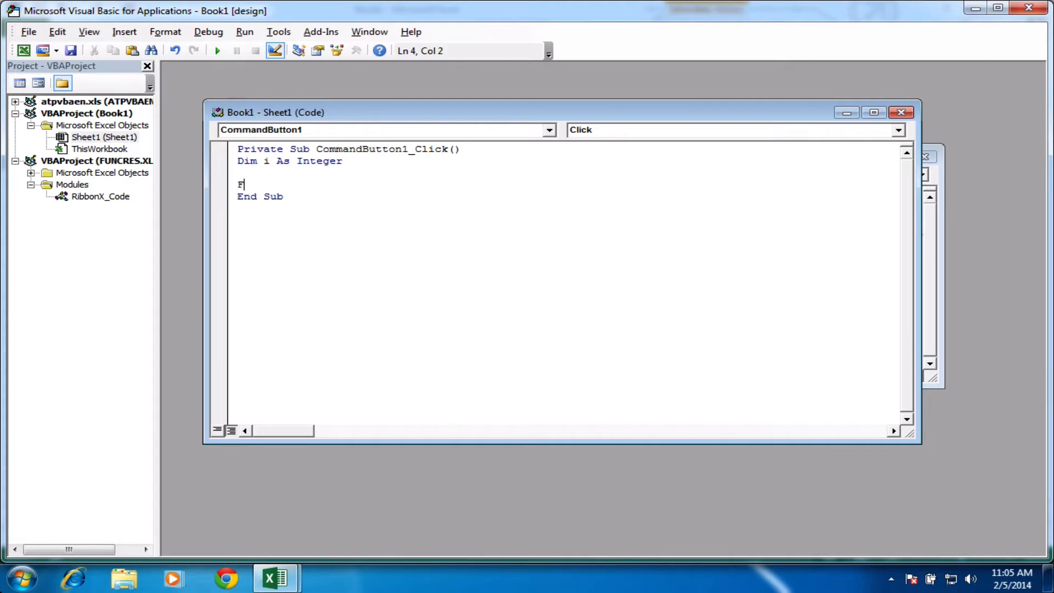
text(For)
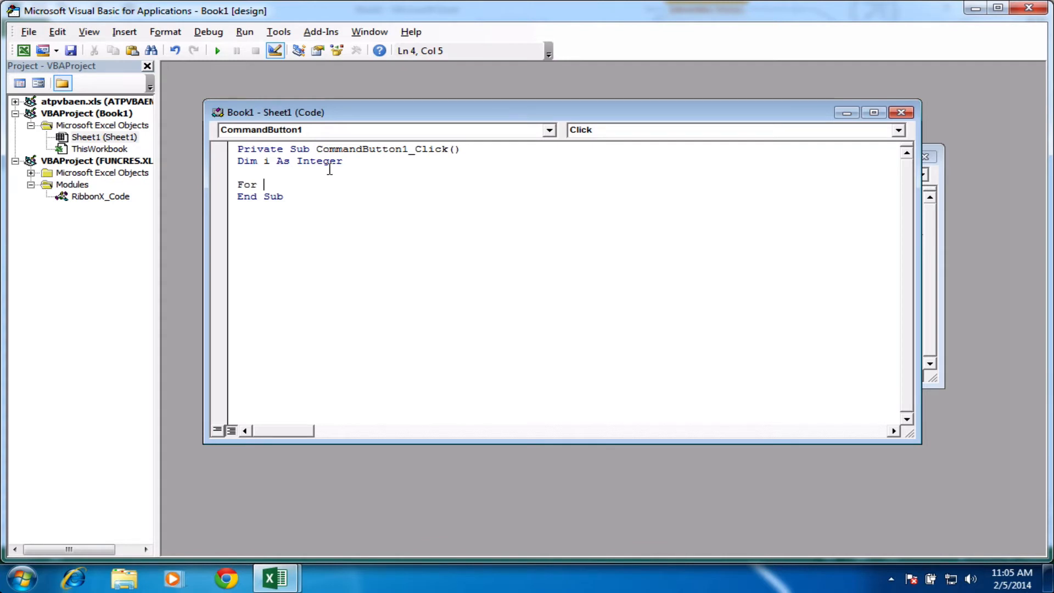
text(i)
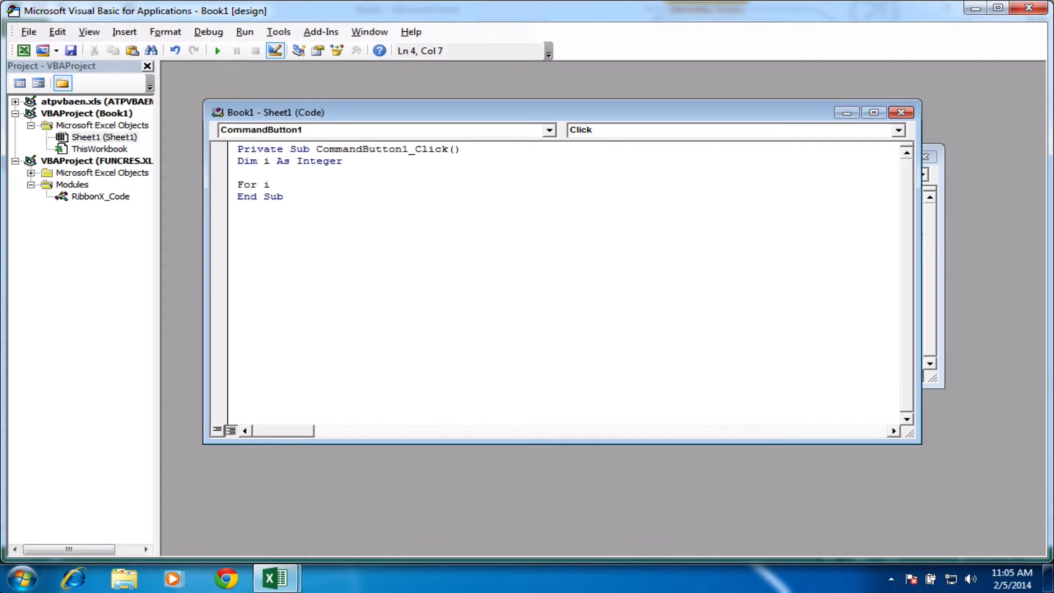
text(= 1 t)
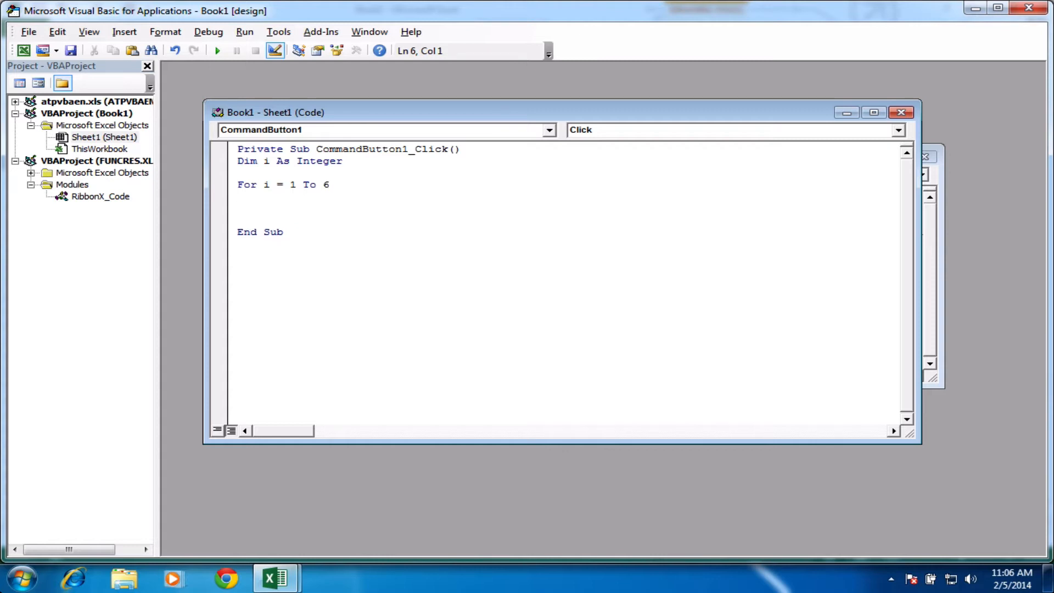
text(Next i)
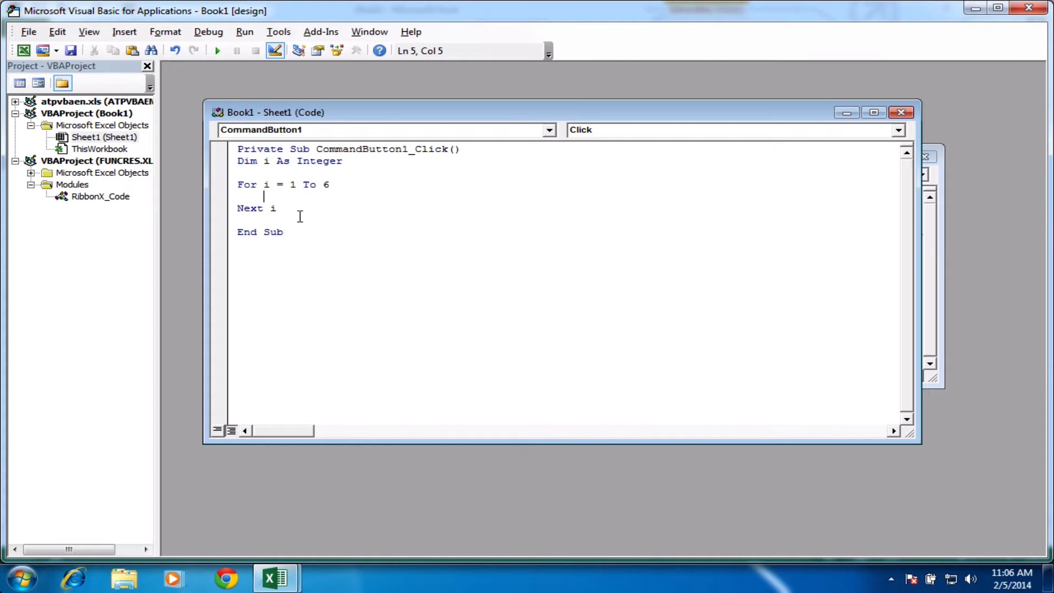
Write Cells(i, 1).Value = 10 inside the For loop to fill column A rows 1–6.
text(Ce)
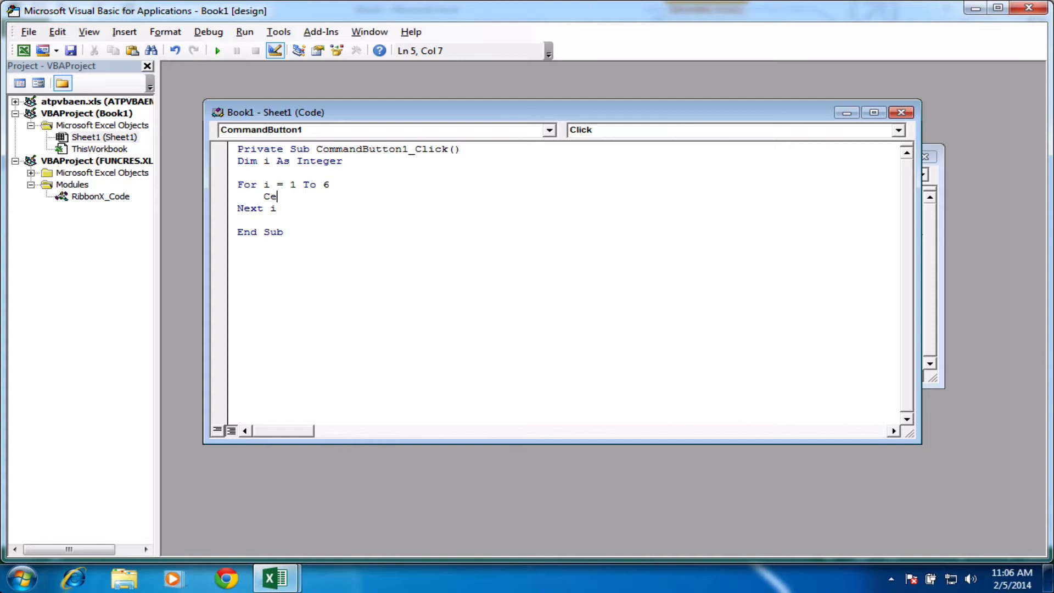
text(lls)
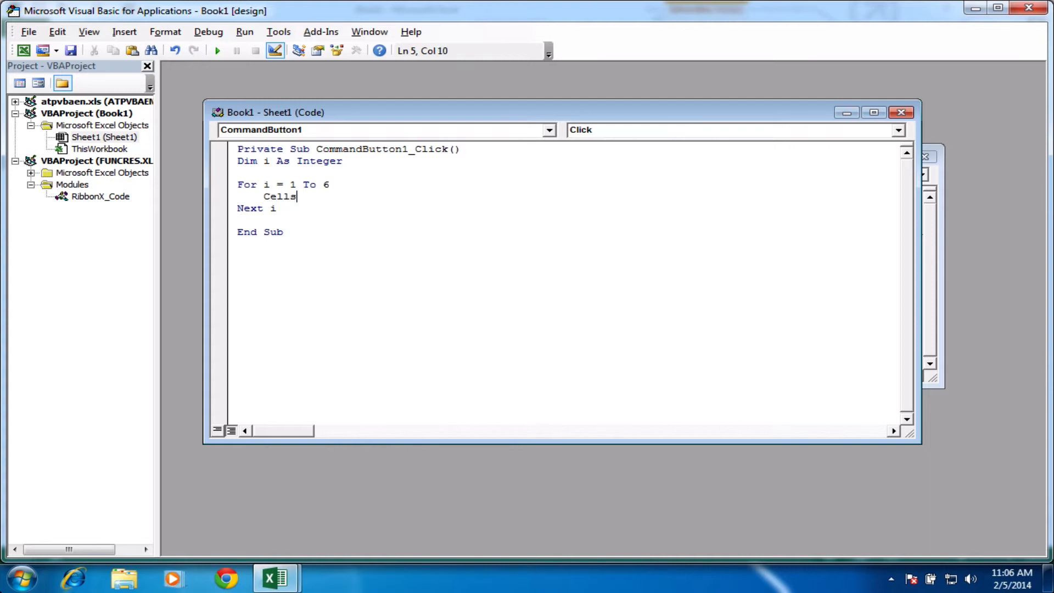
text(()
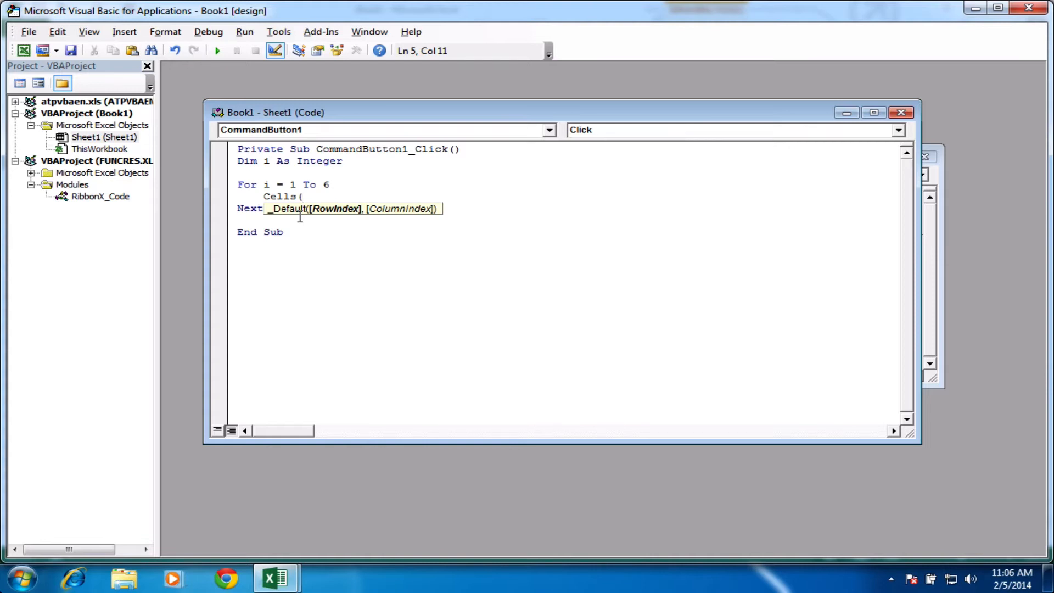
text(i)
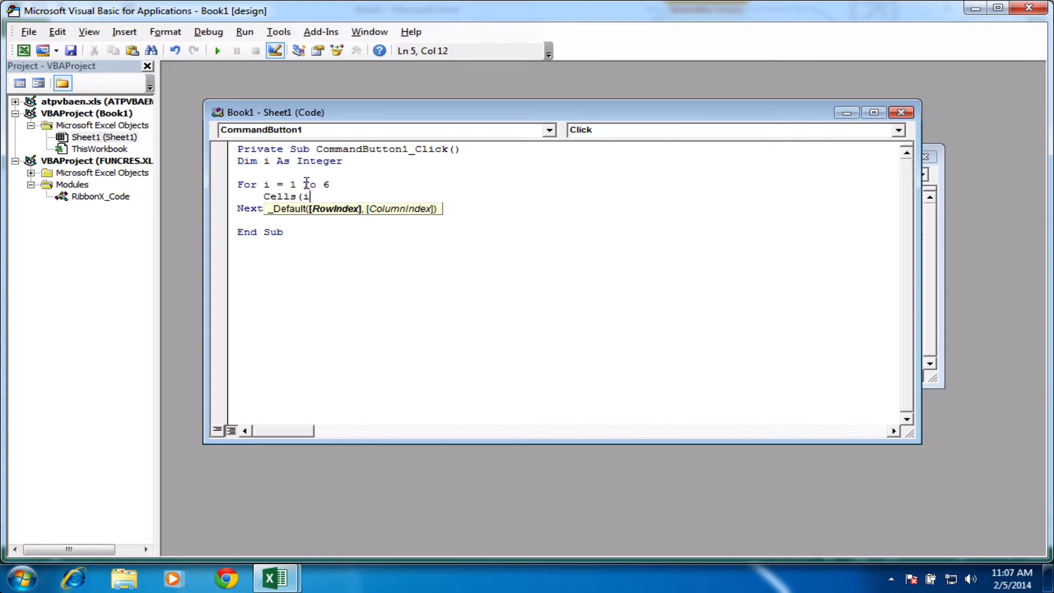
text(,)
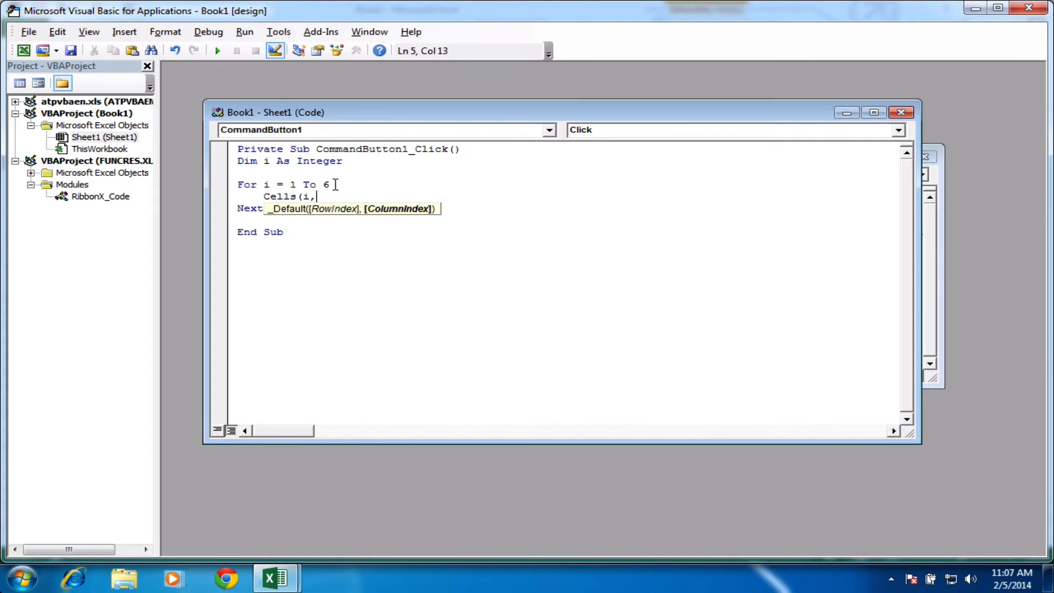
text(1)
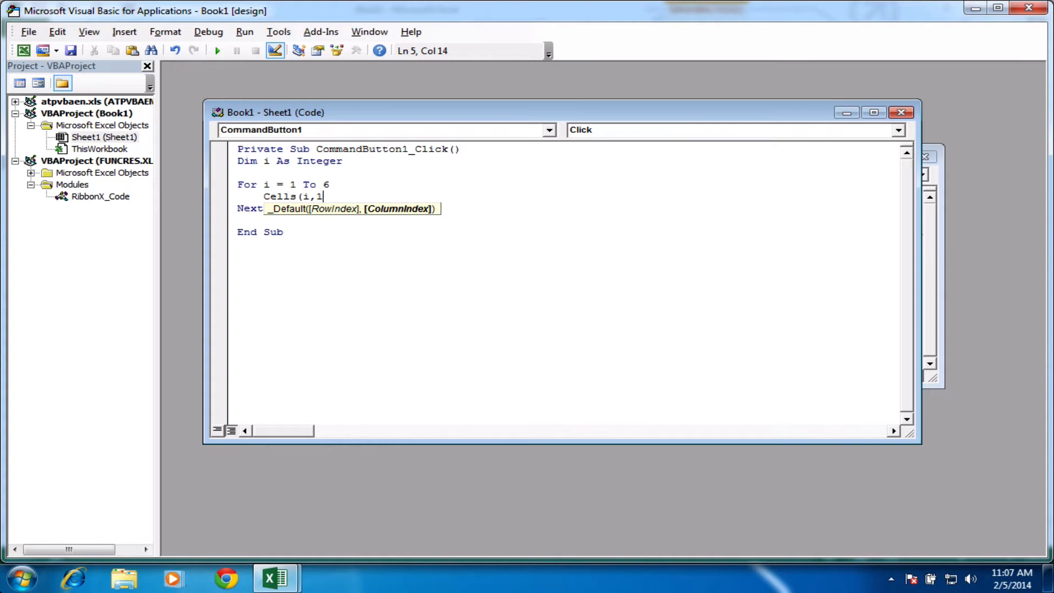
text())
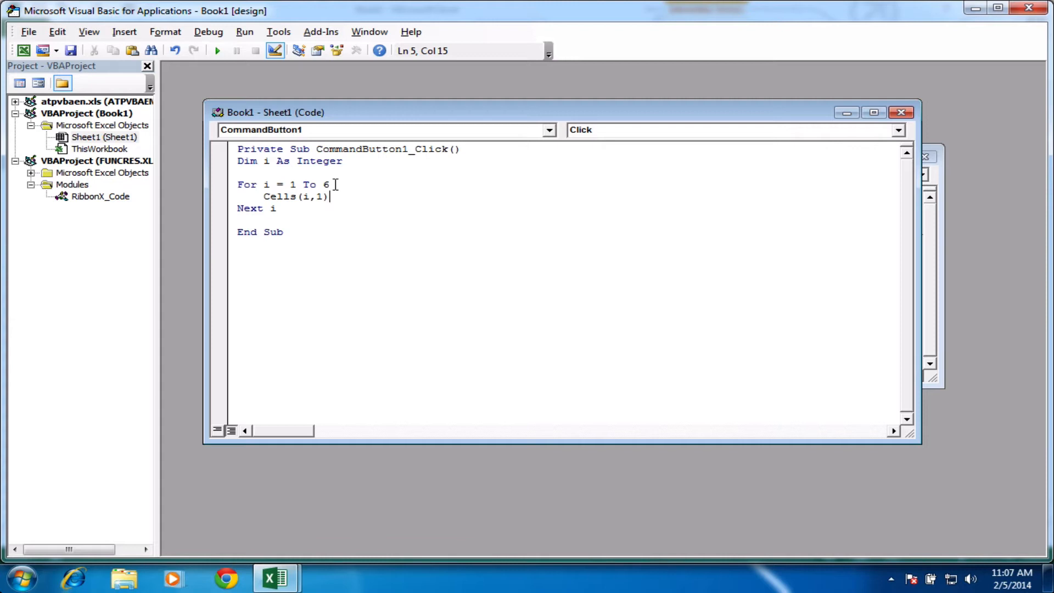
text(.V)
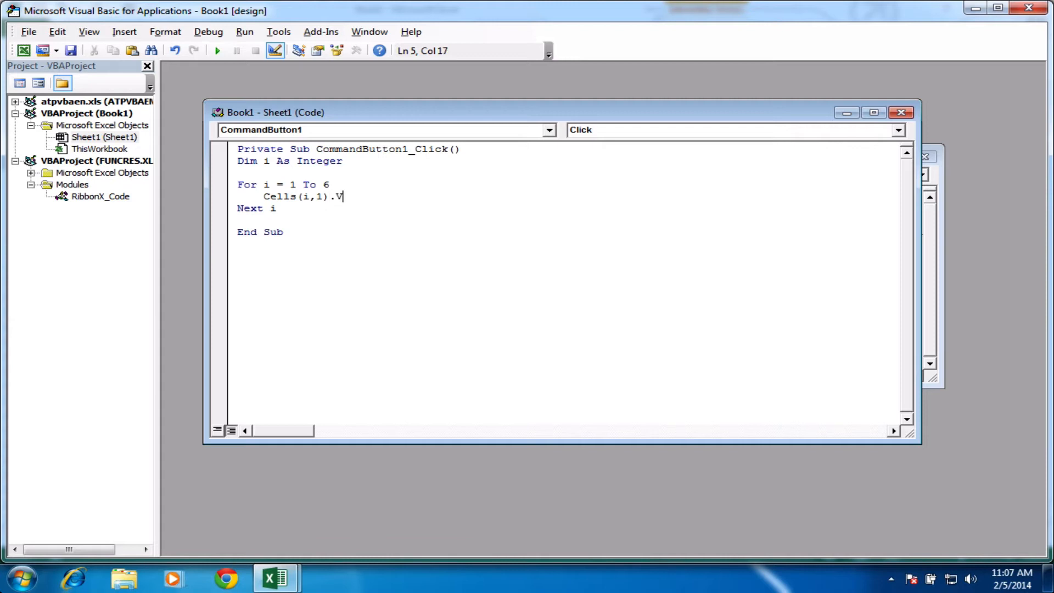
text(alue)
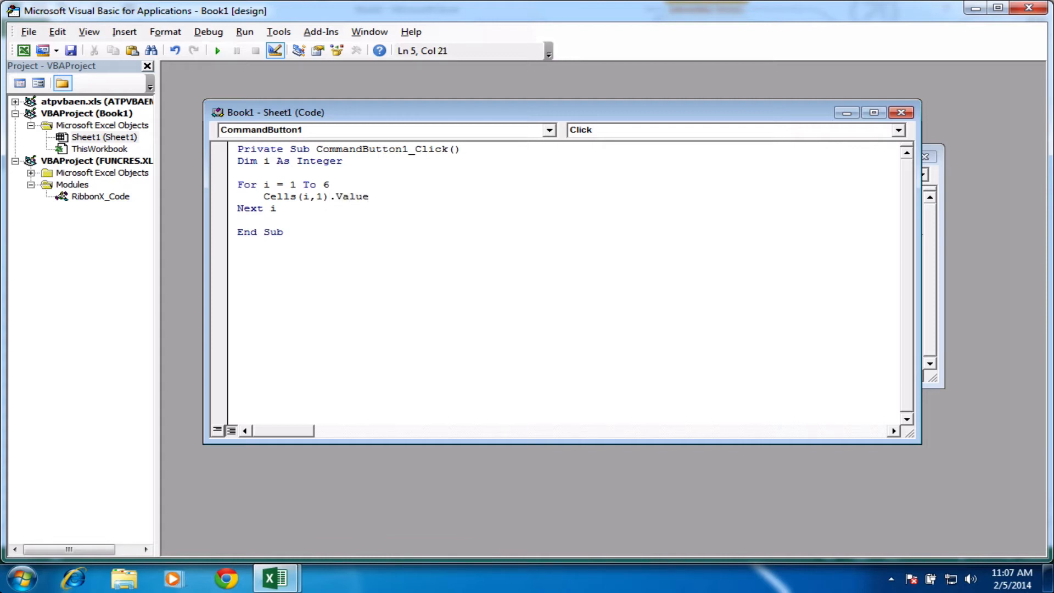
text(=)
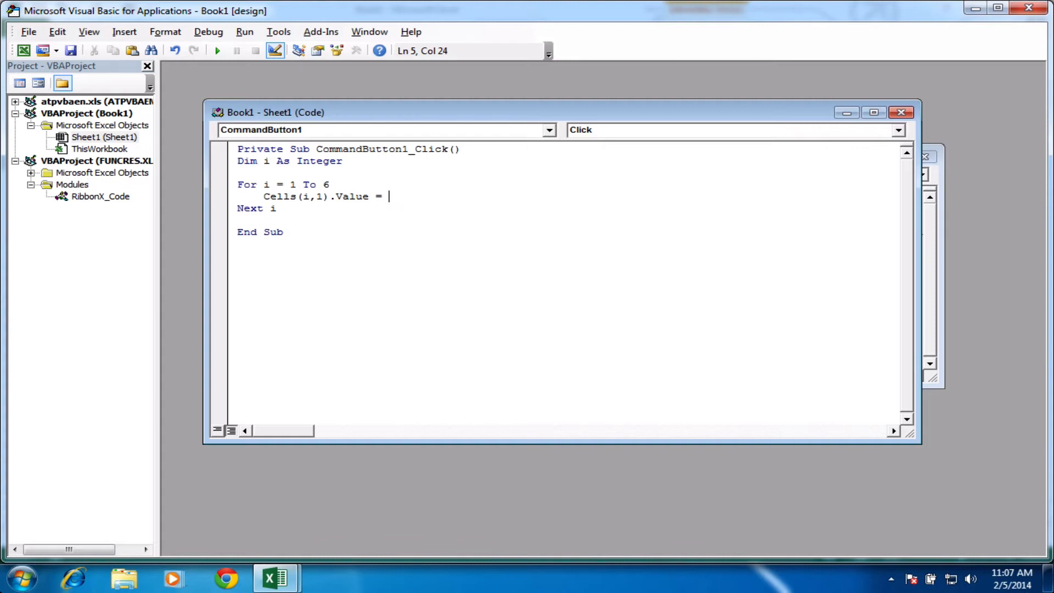
text(10)
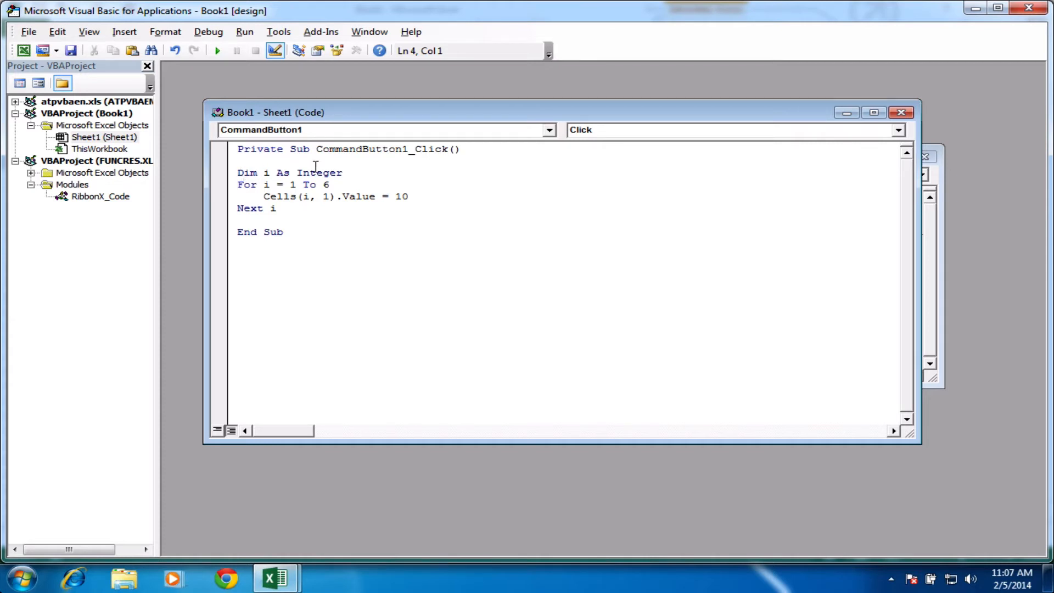
mouse_move(245, 185)
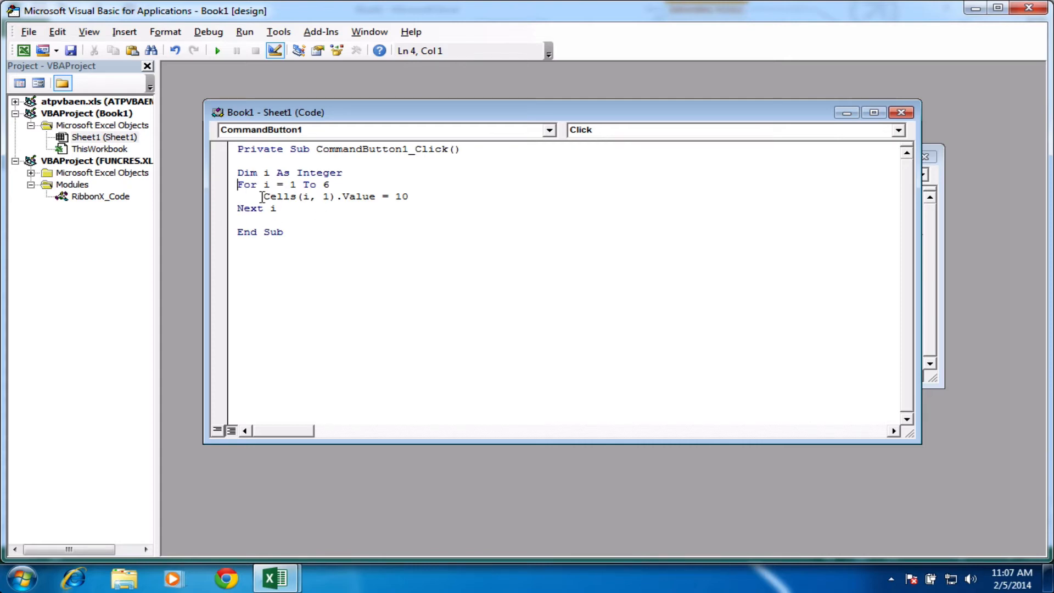
mouse_move(1003, 20)
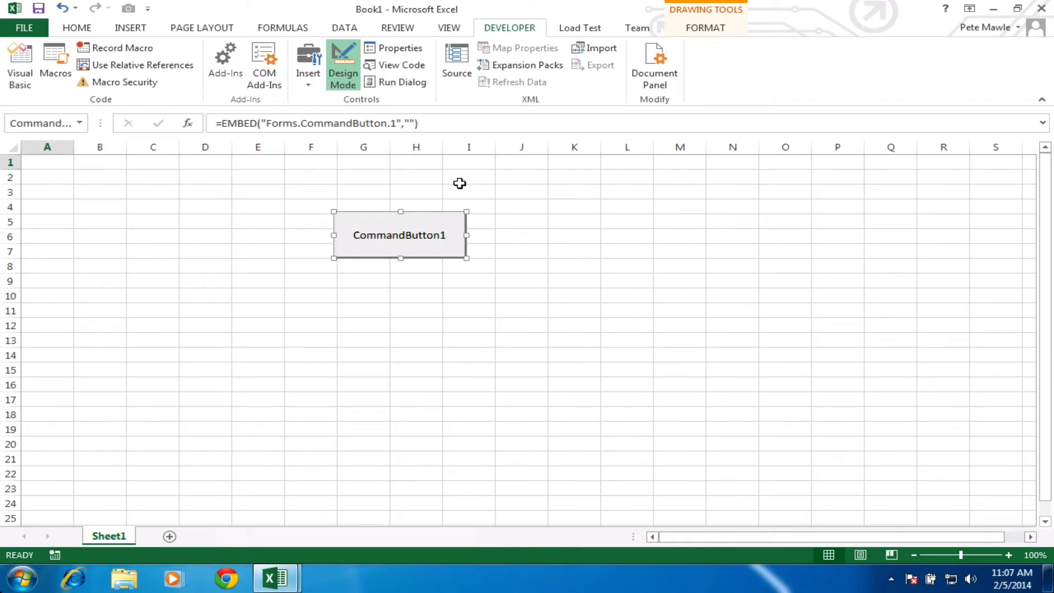
Leave Design Mode, run CommandButton1 and select A1:A6 showing 10 in each cell.
click(343, 65)
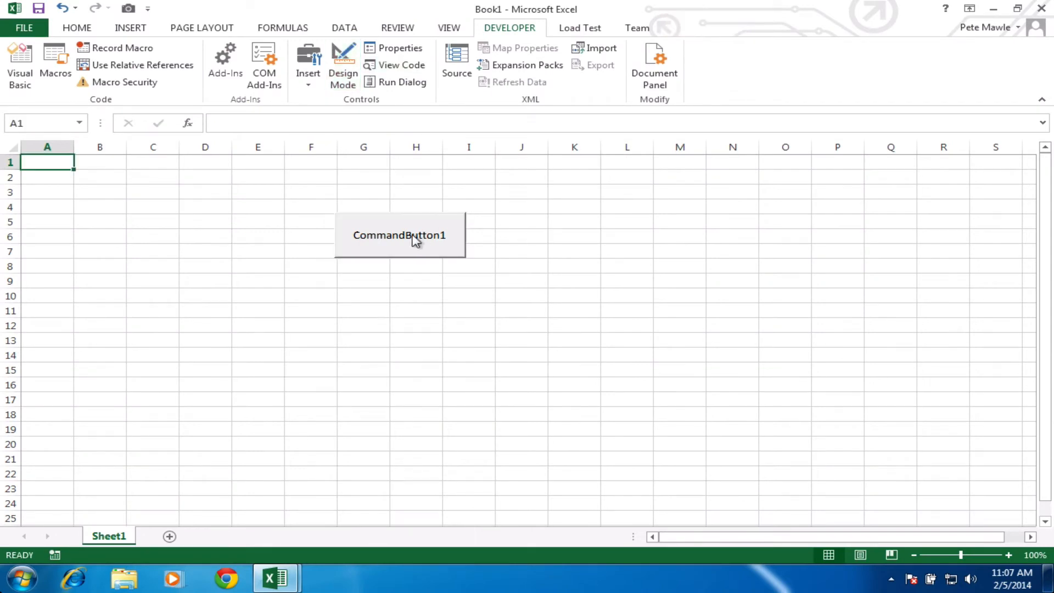
click(400, 235)
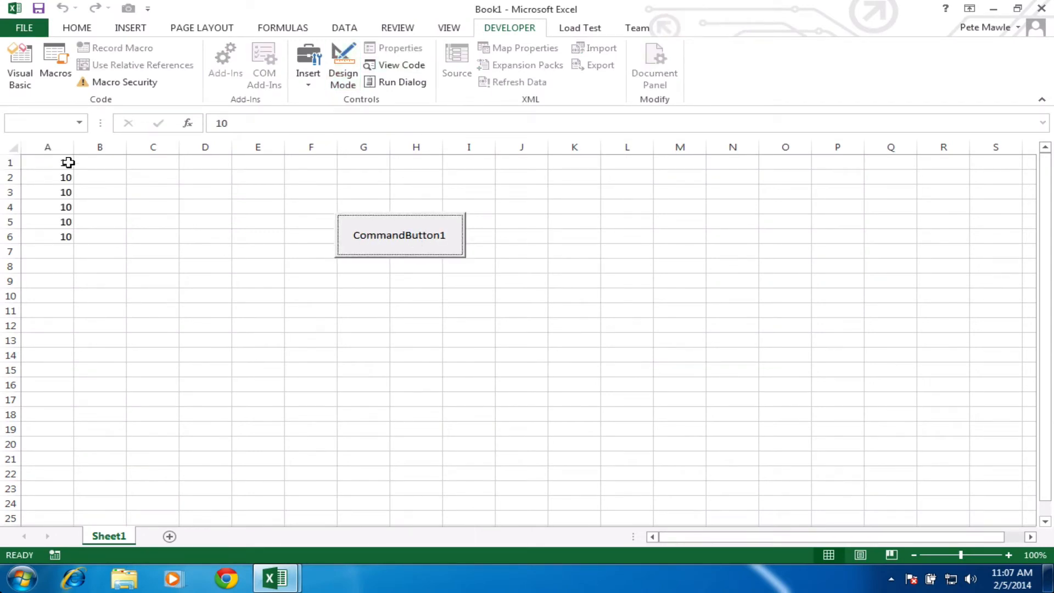
drag(47, 162, 47, 236)
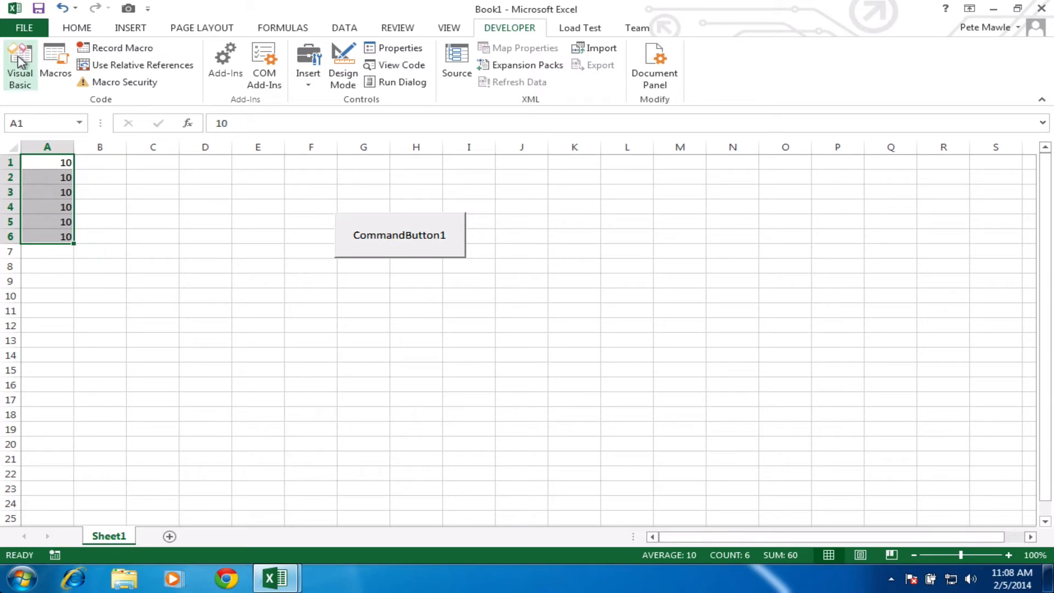
Return to the VBA editor and clear the old single-loop code from the click procedure.
click(20, 57)
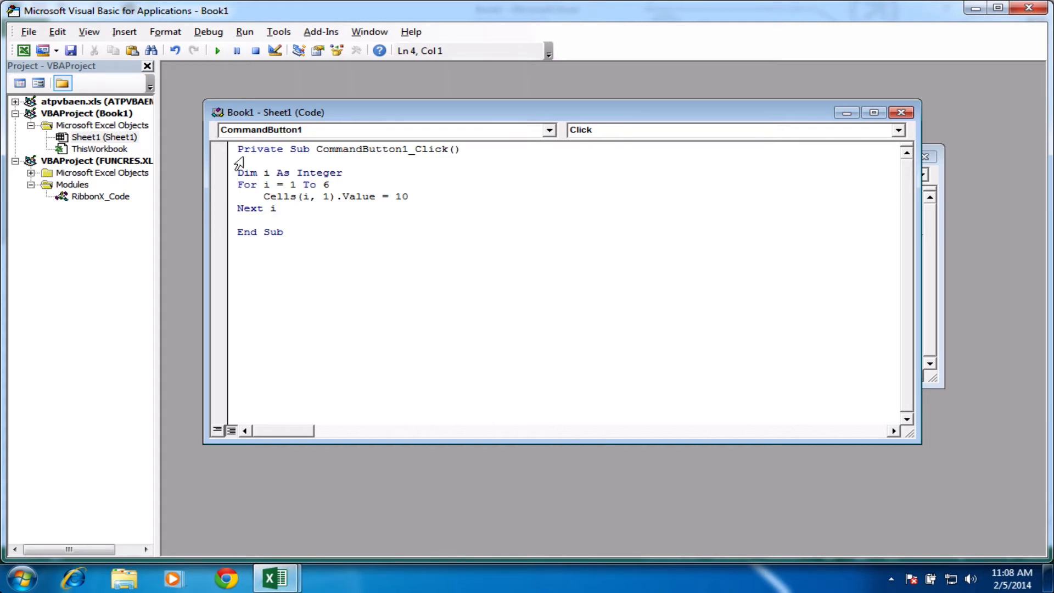
click(283, 208)
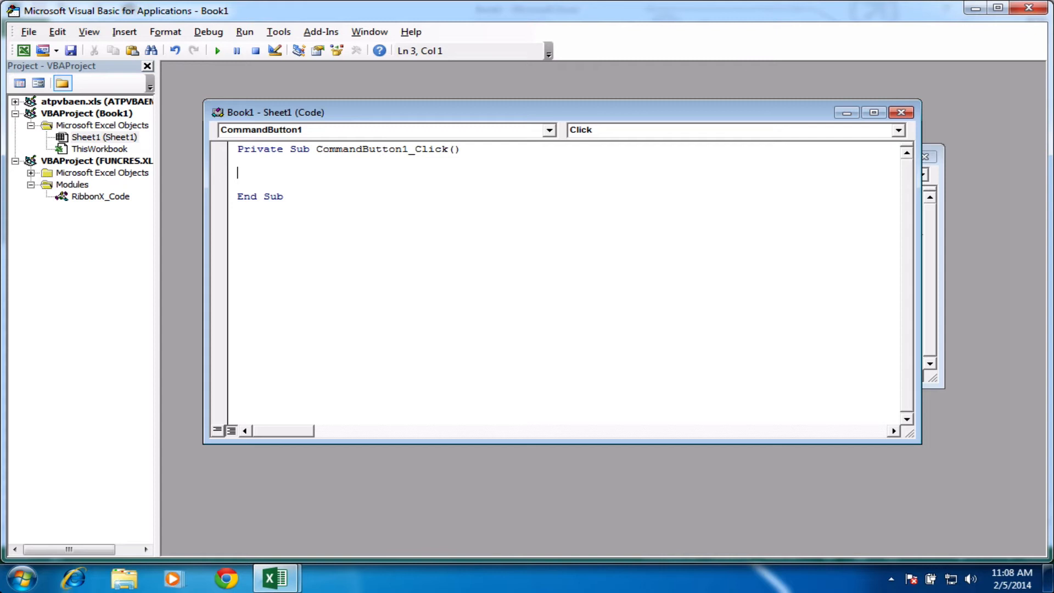
Declare Dim i As Integer, j As Integer in the click procedure.
text(Dim)
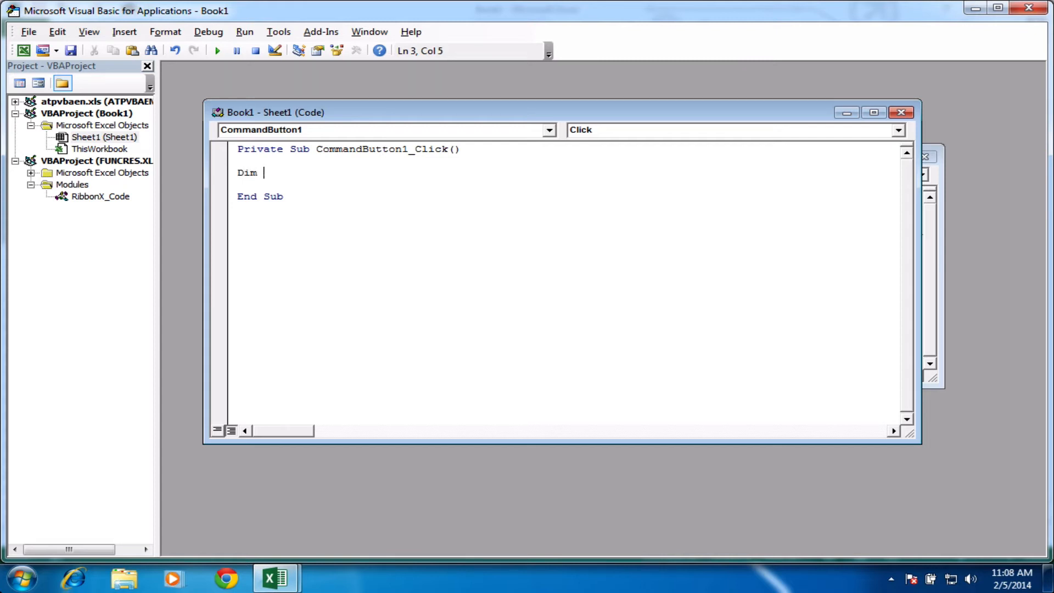
text(i as)
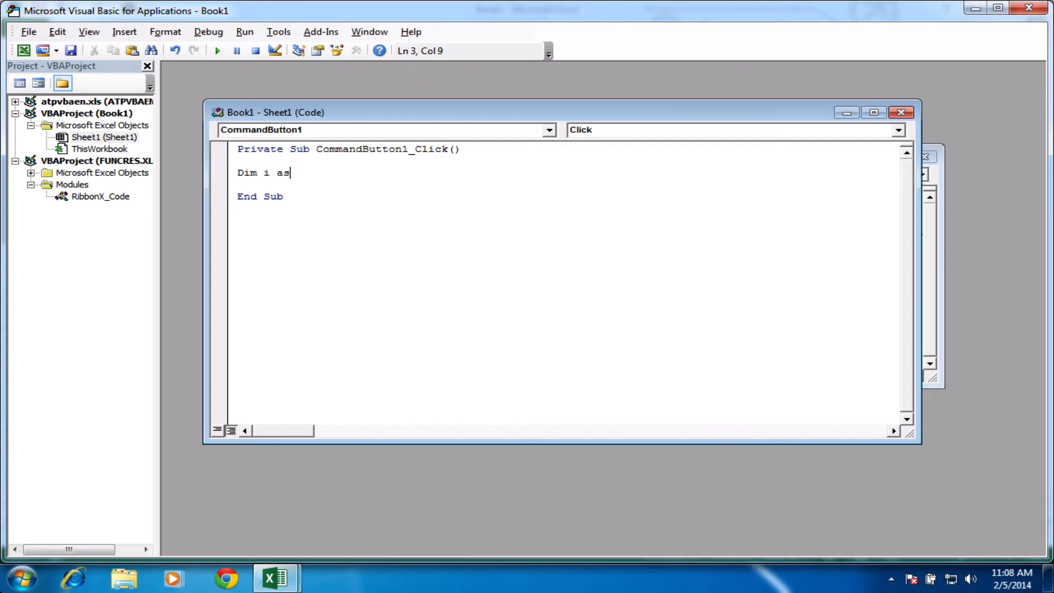
text(Integer)
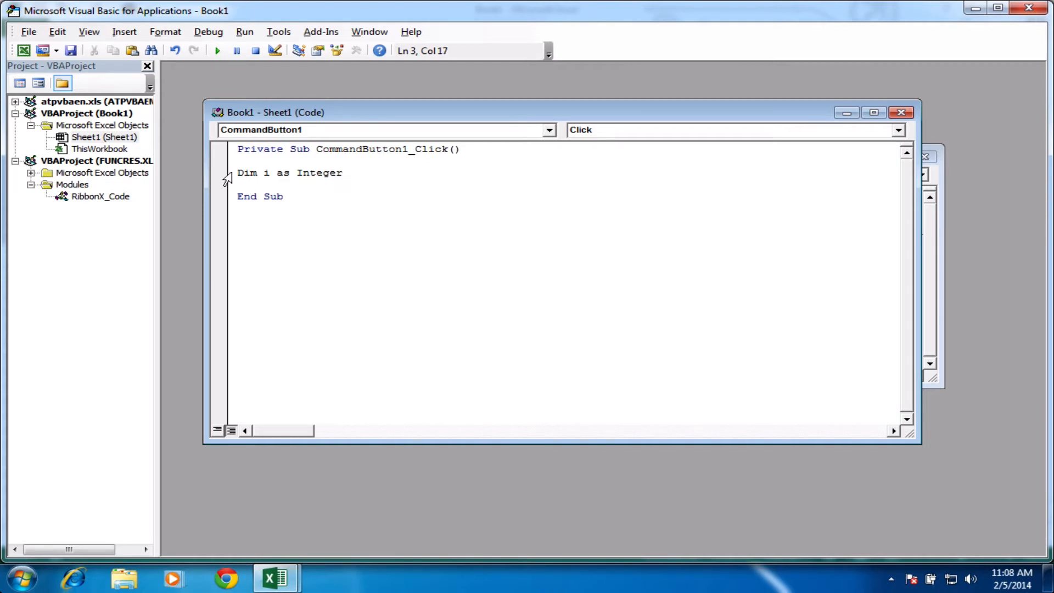
text(, J)
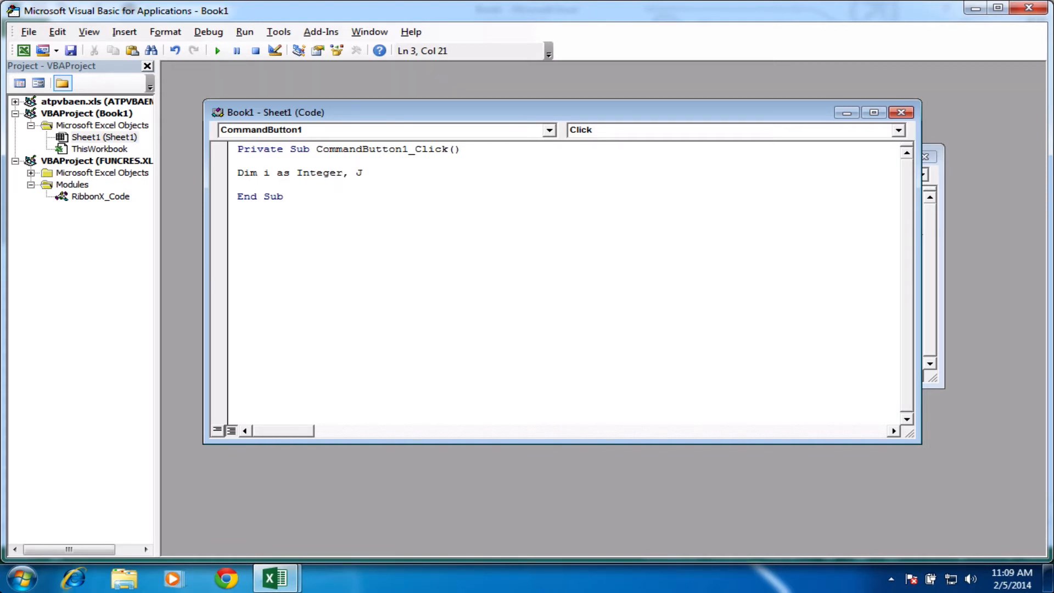
key(BackSpace)
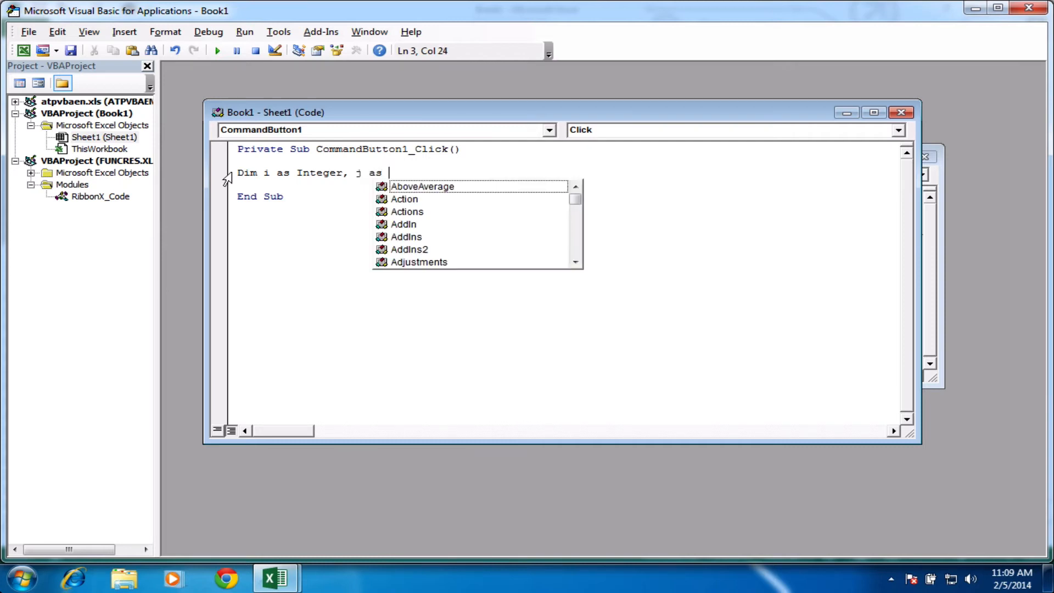
text(Integer)
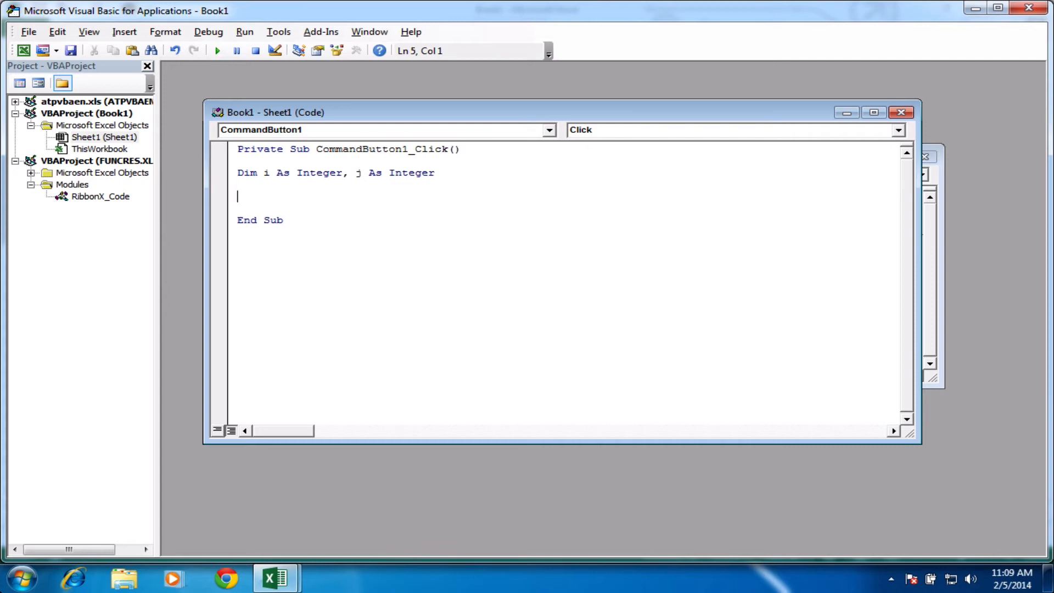
Write the outer For i = 1 To 6 … Next i loop.
text(for)
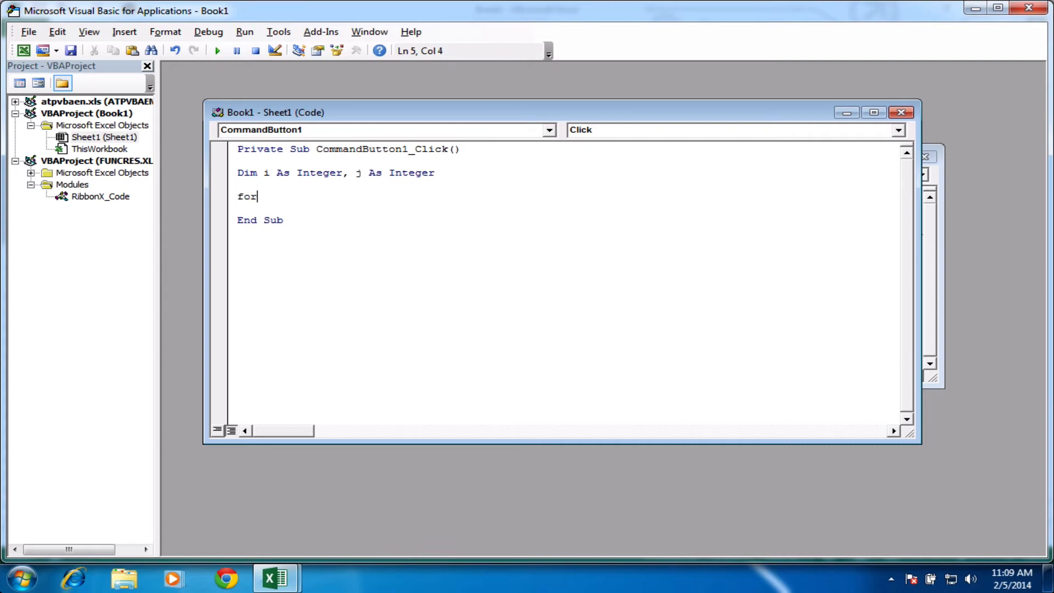
text(i)
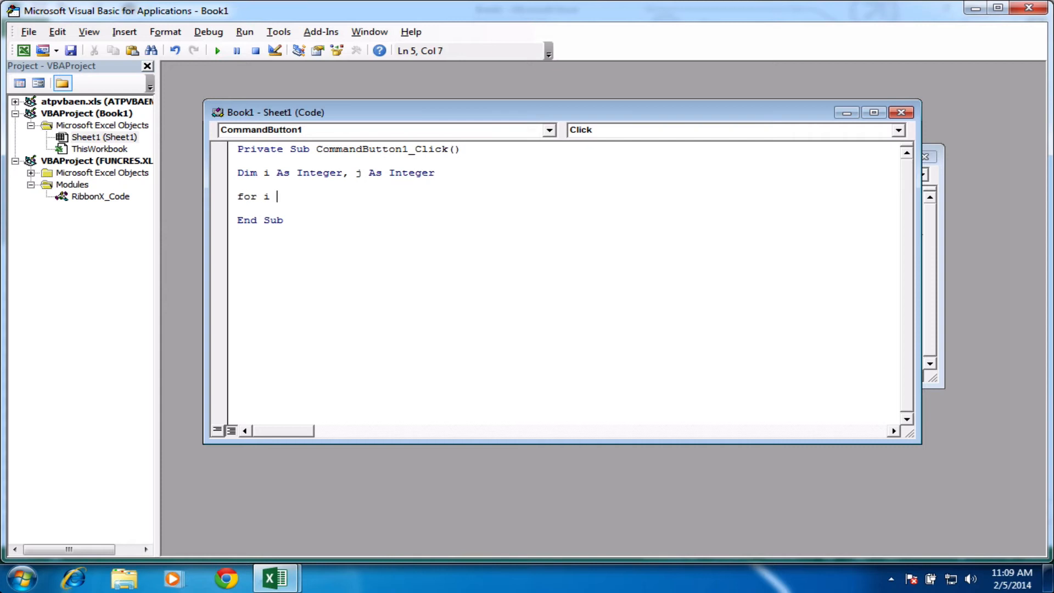
text(= 1 To 6)
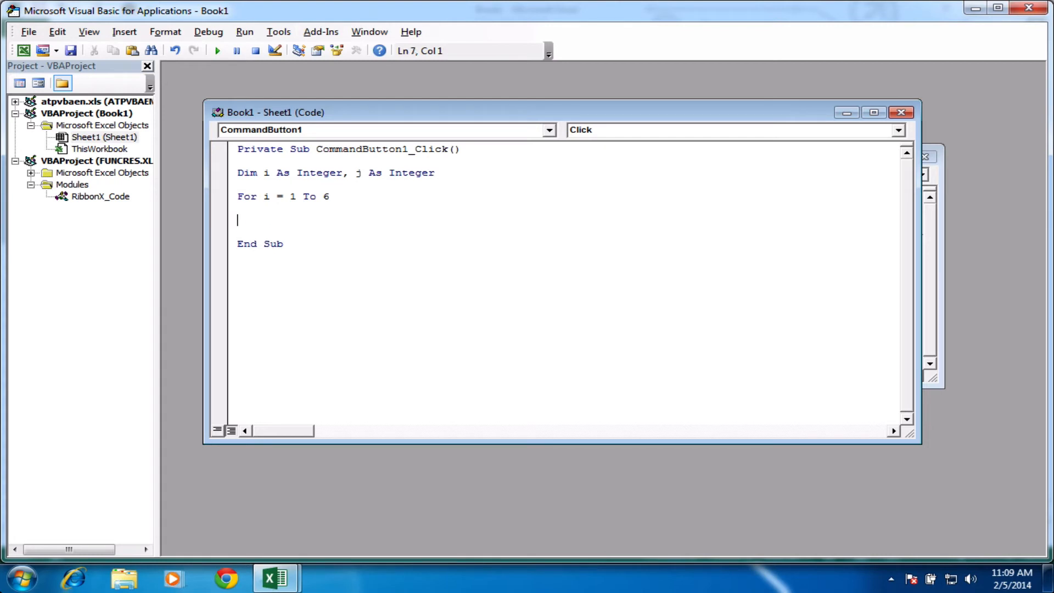
text(Next i)
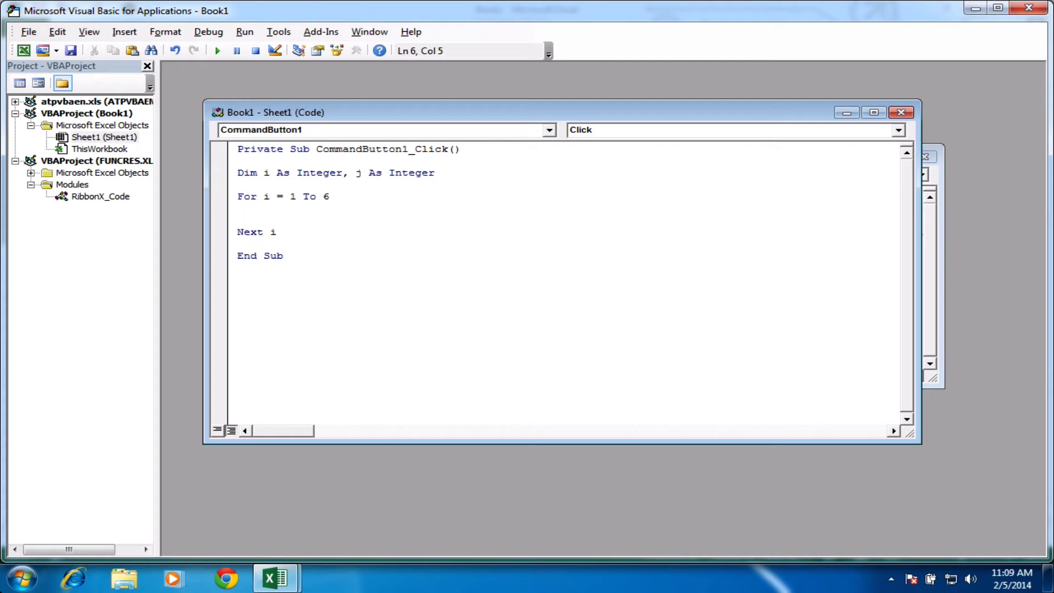
Nest an inner For j = 1 To 4 … Next j loop inside the i loop.
text(for)
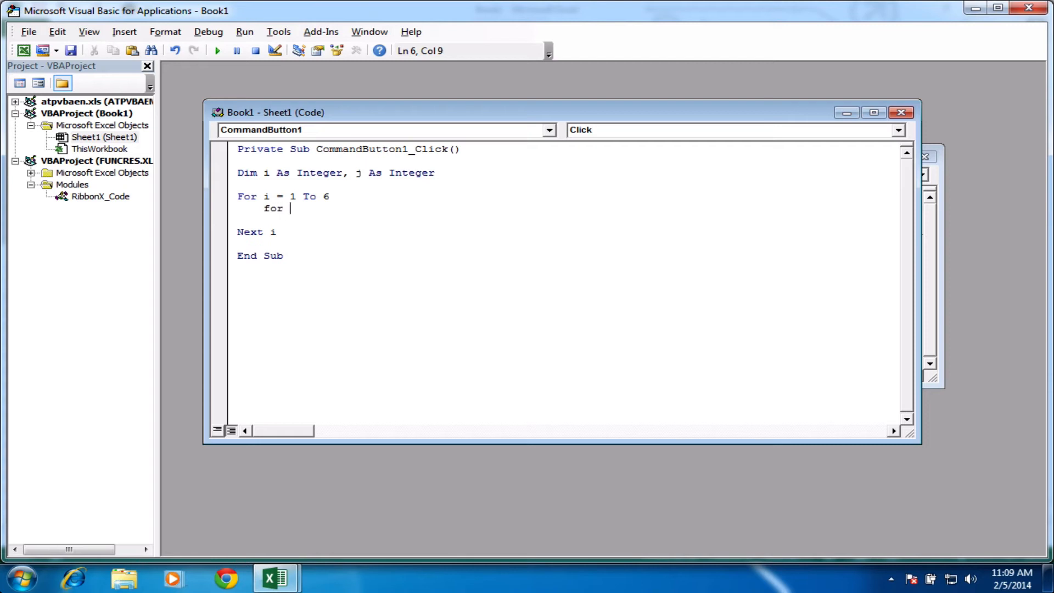
text(j =)
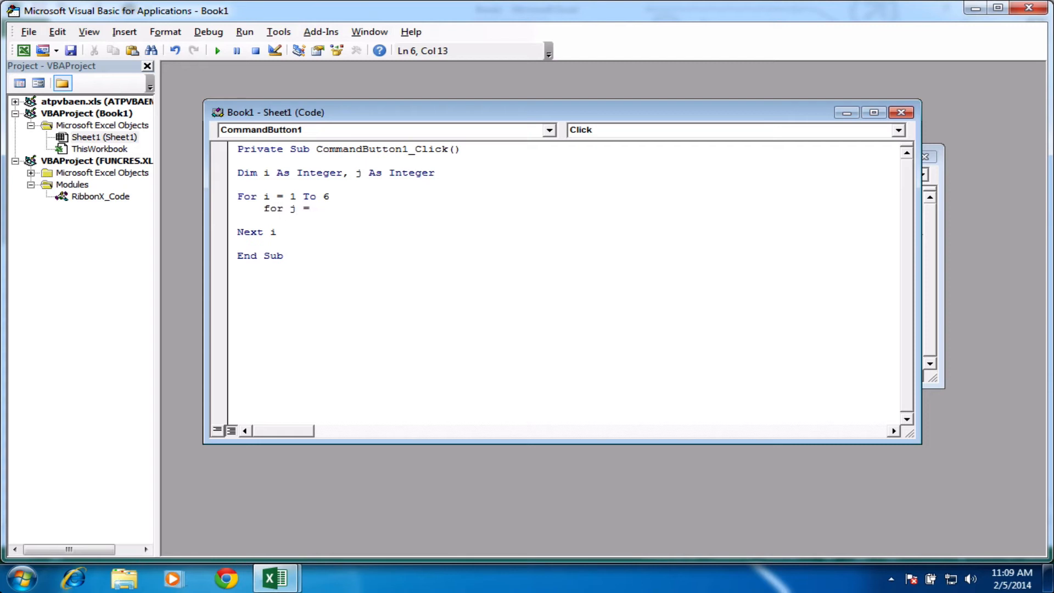
text(1 to)
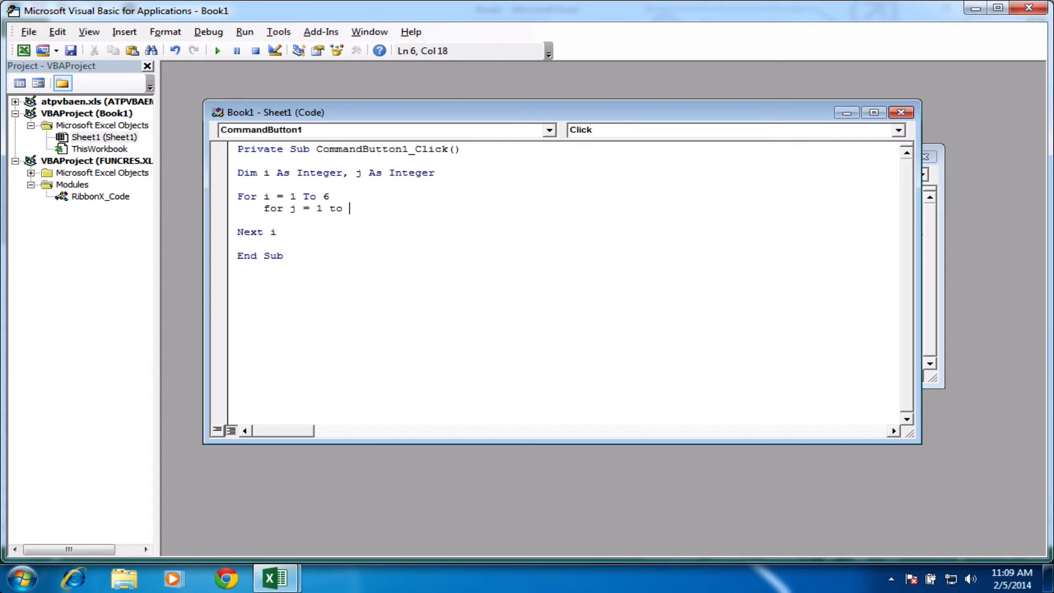
text(4)
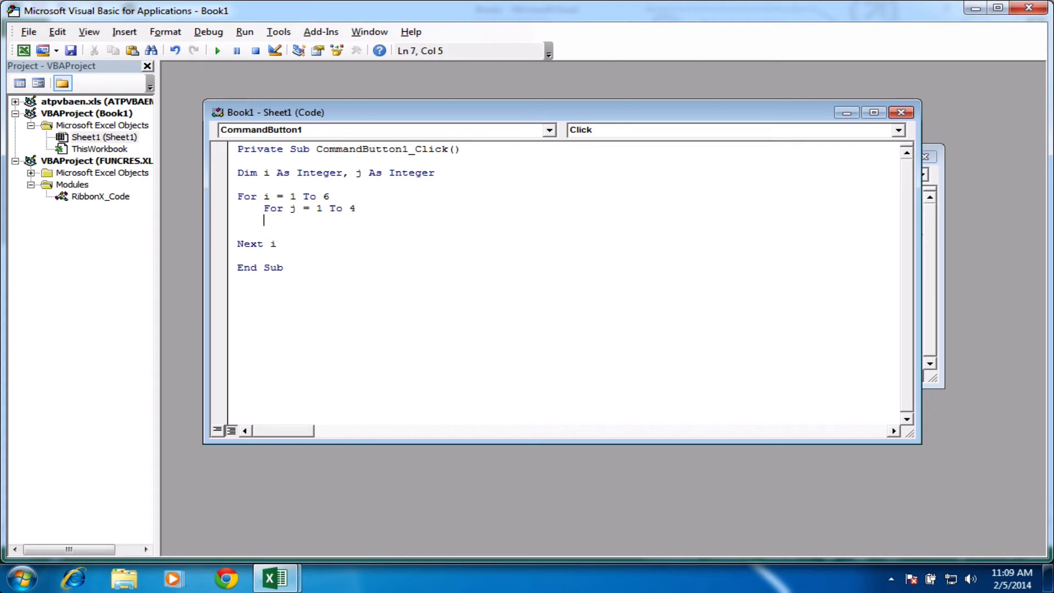
text(Next)
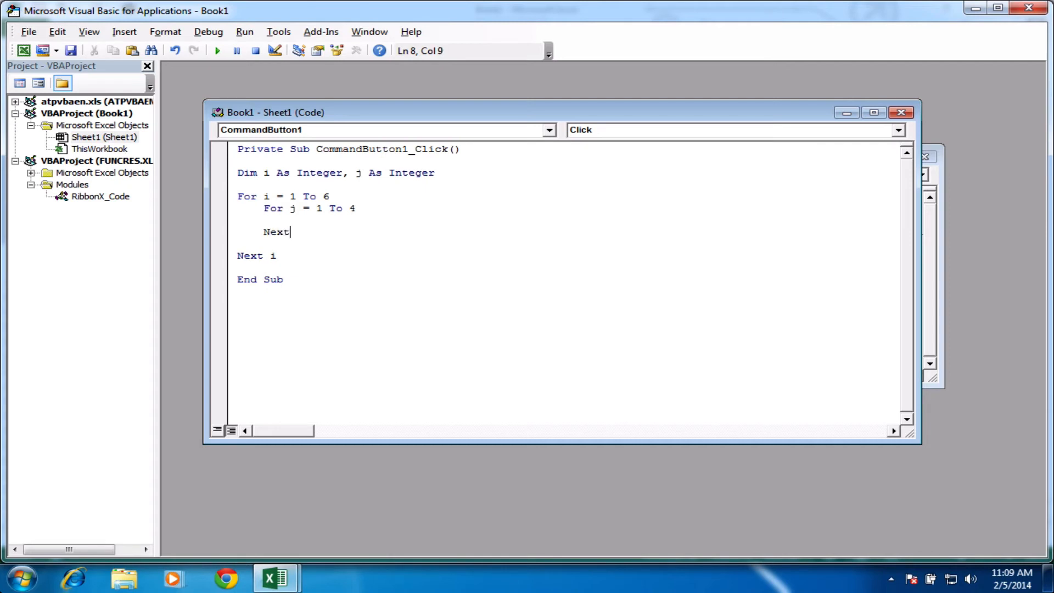
text(j)
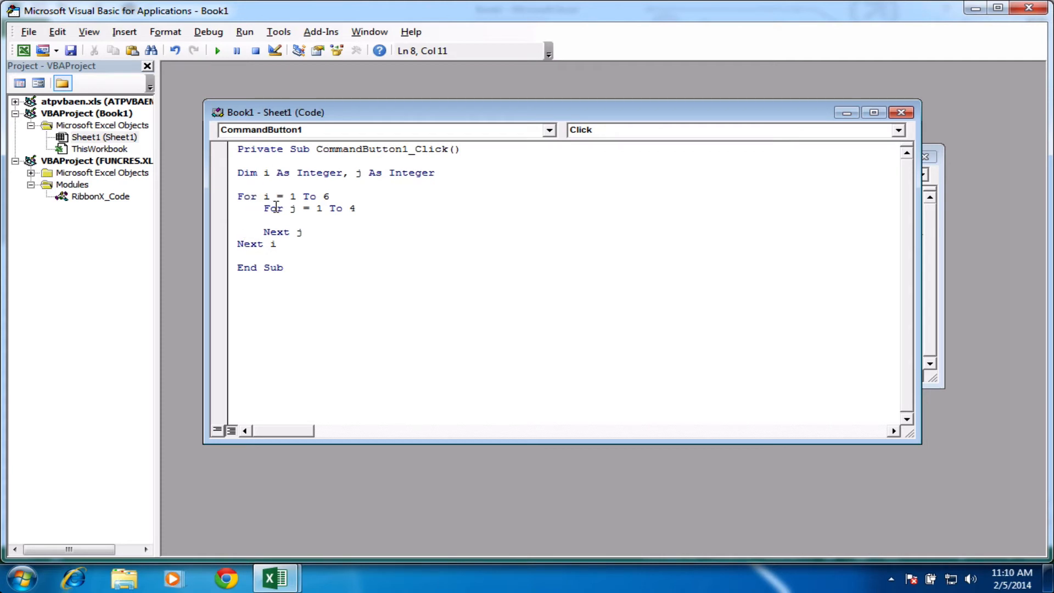
click(294, 222)
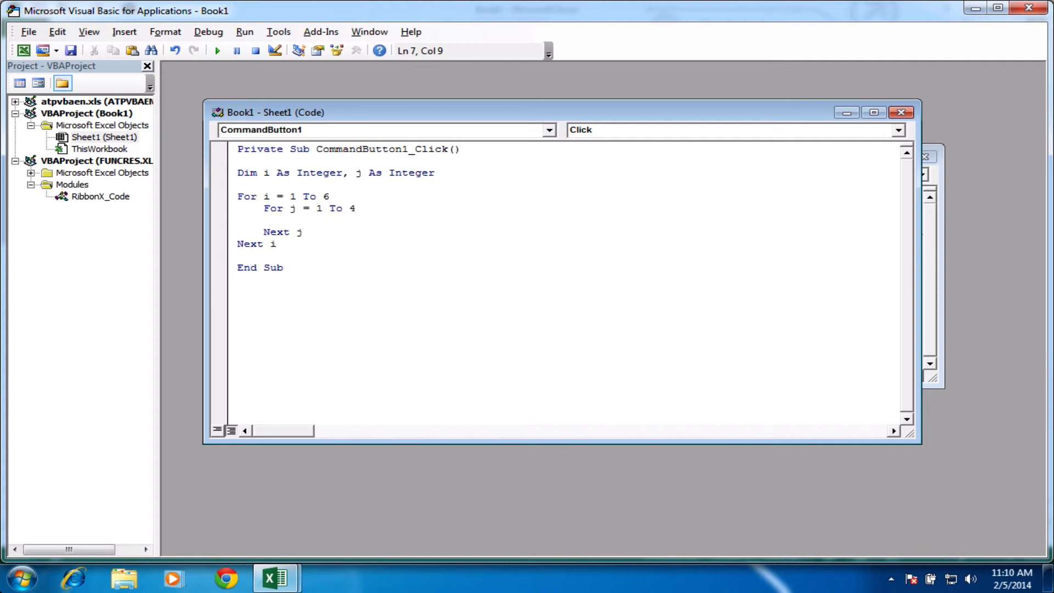
Write Cells(i, j).Value = 10 inside the inner loop to fill a 6-by-4 block.
text(Cells)
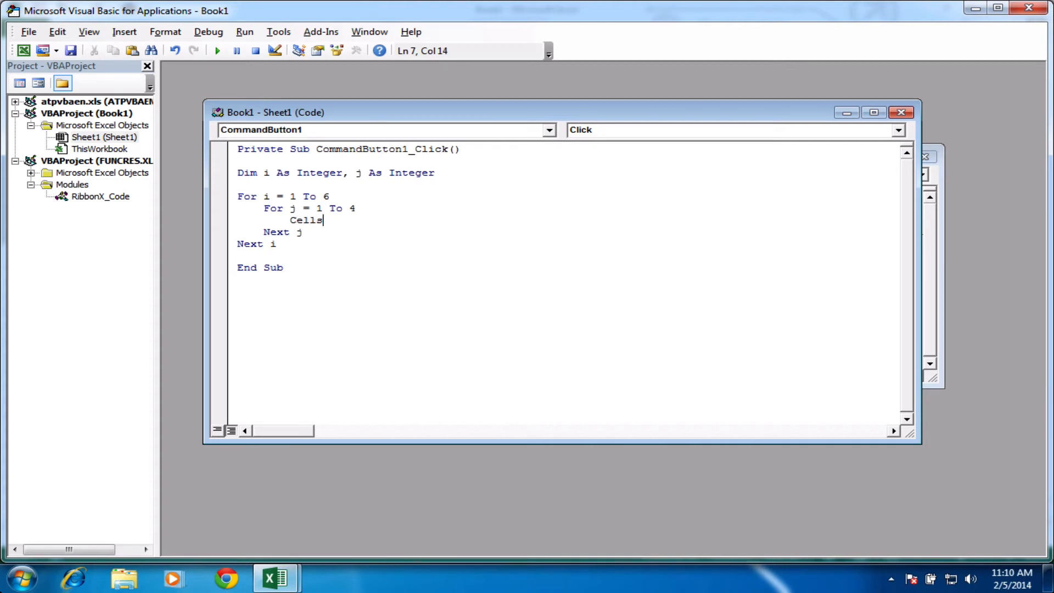
text(()
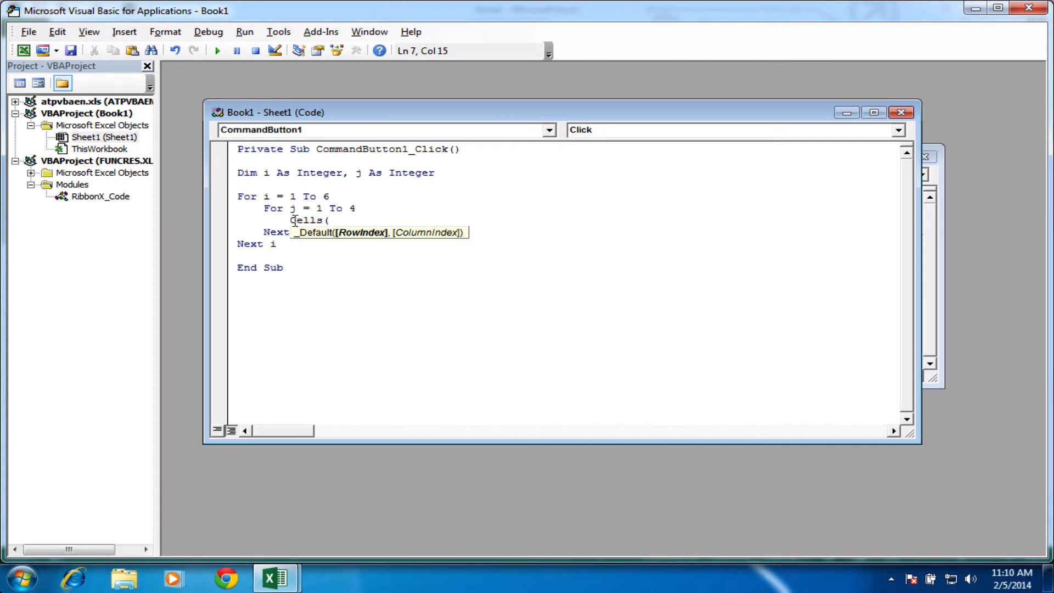
text(i)
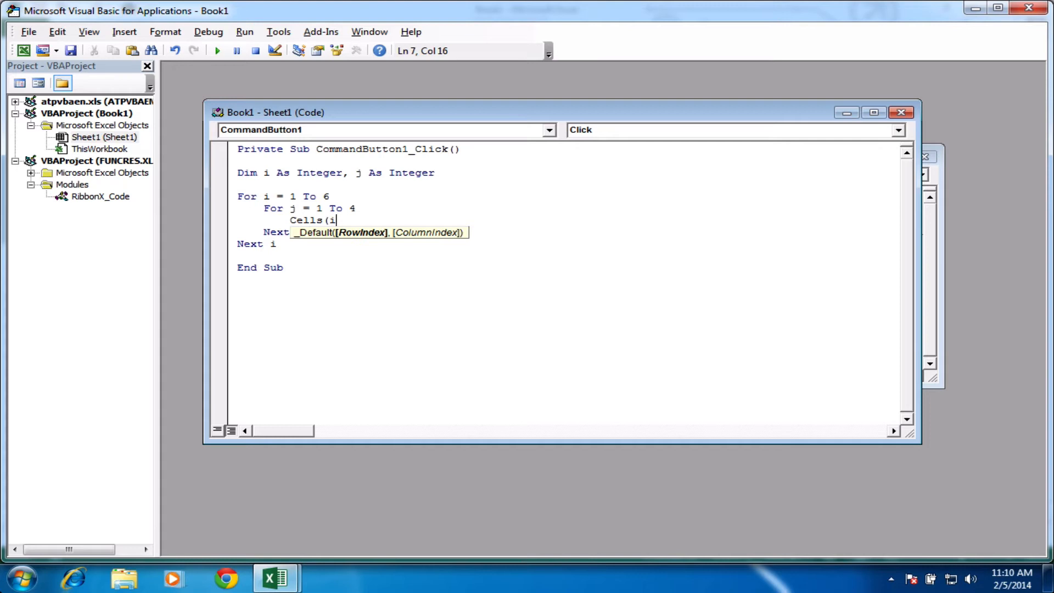
text(,)
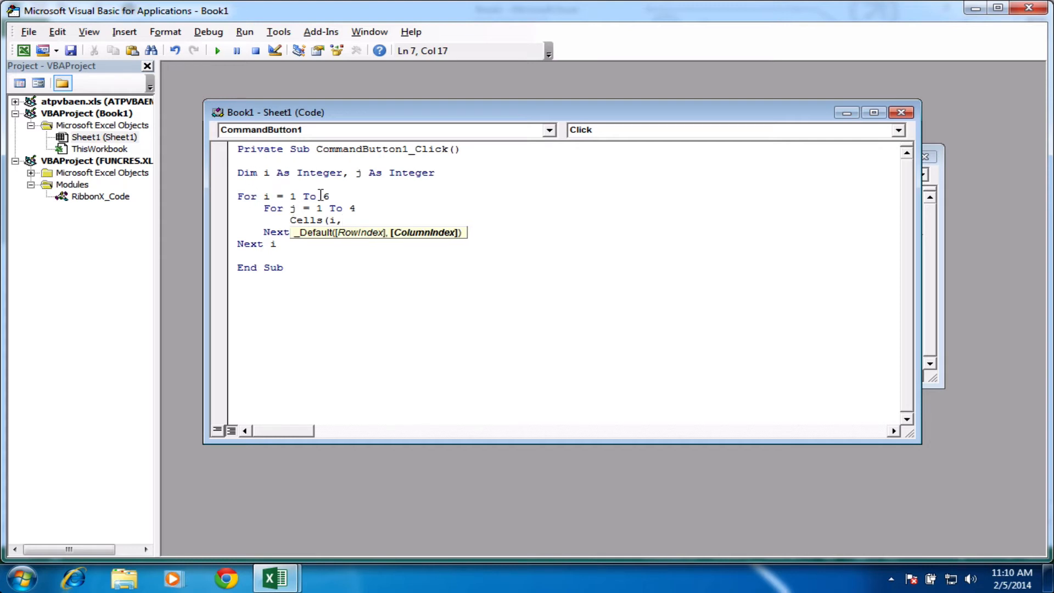
mouse_move(426, 244)
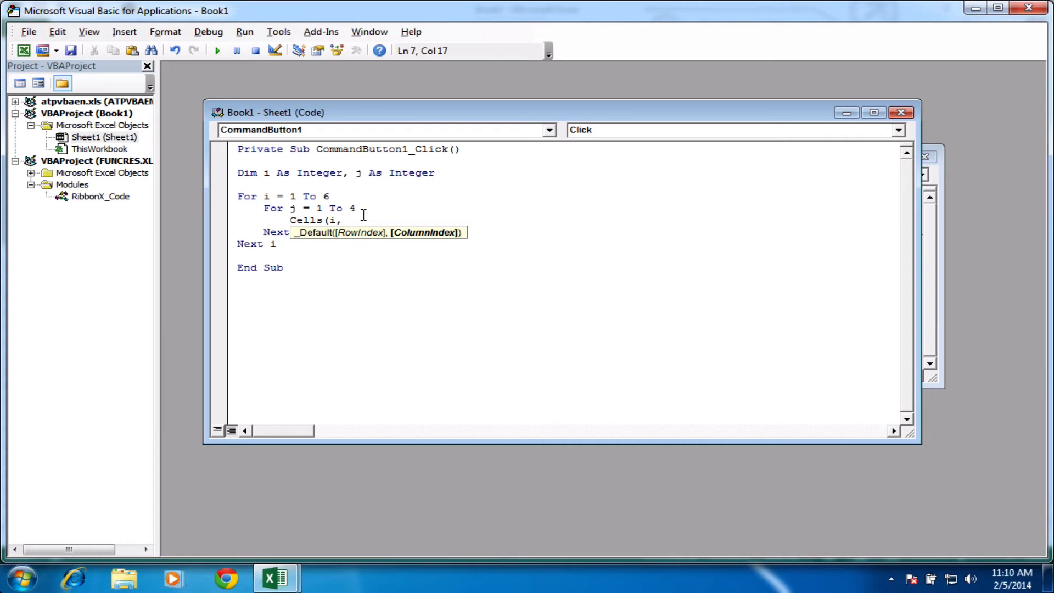
text(j))
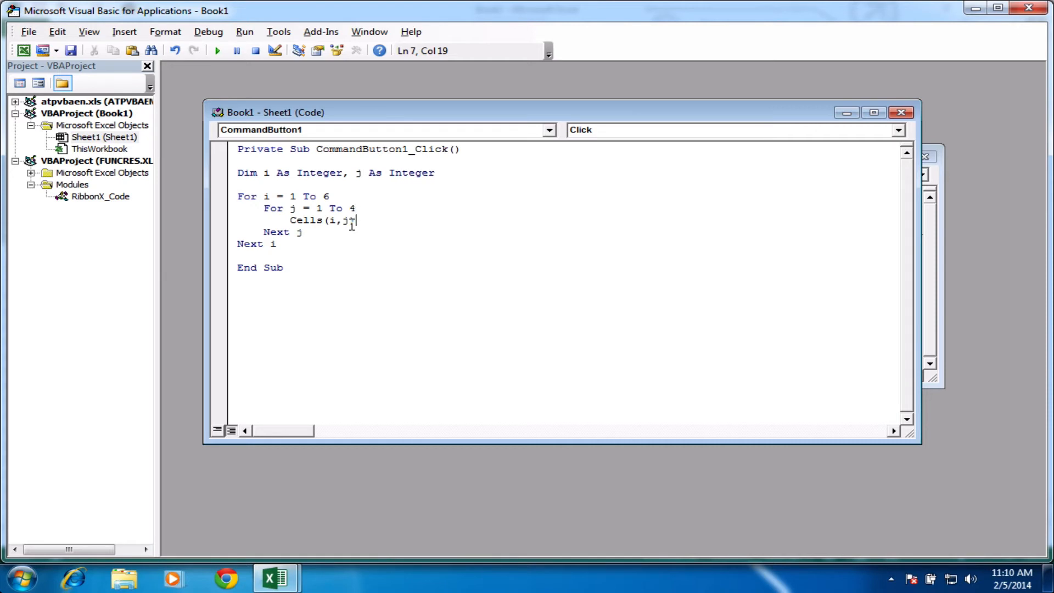
text().V)
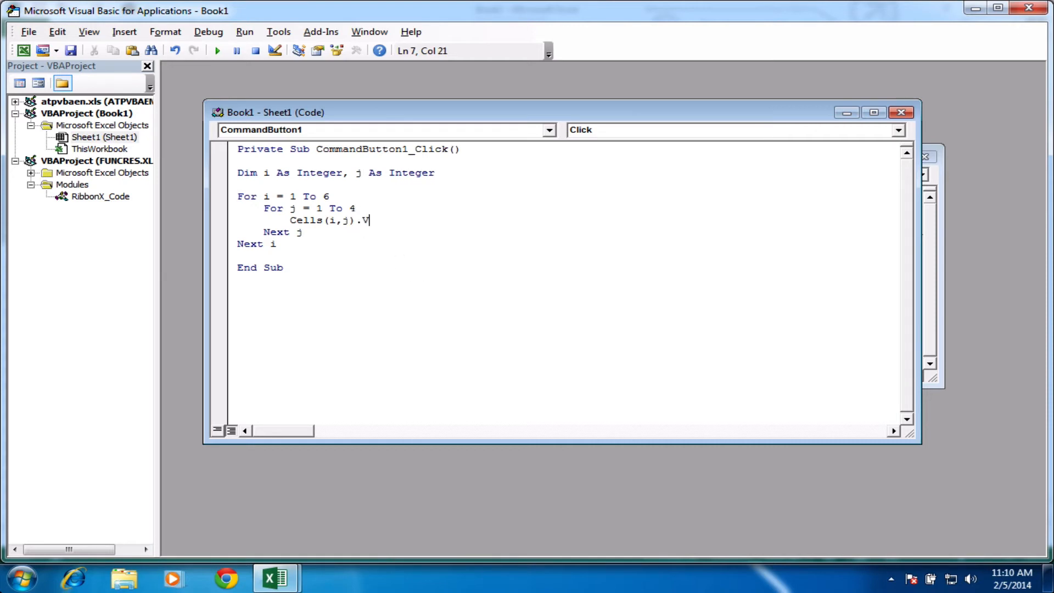
text(alue)
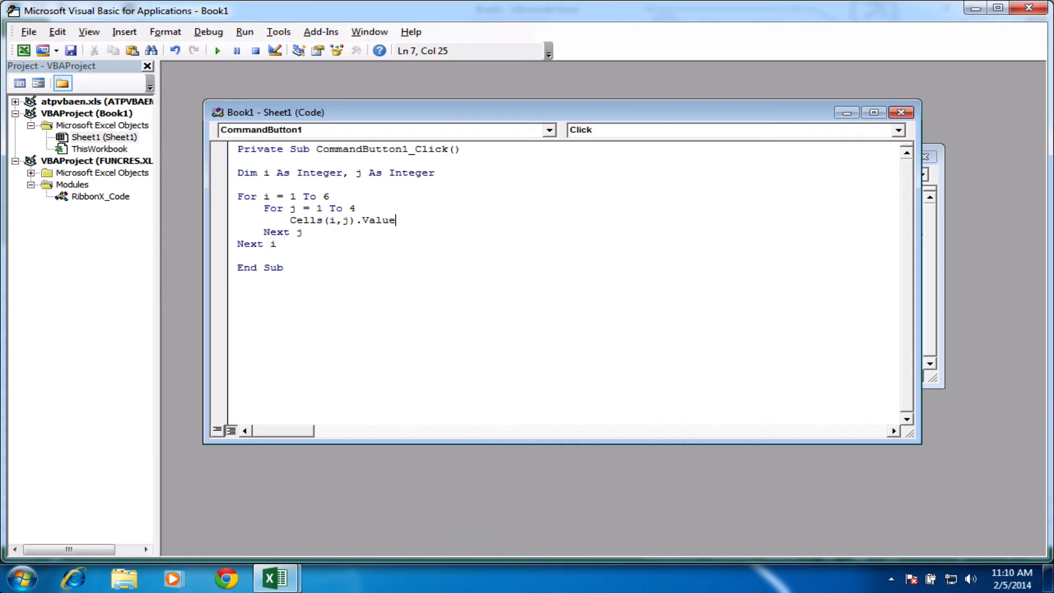
text(= 1)
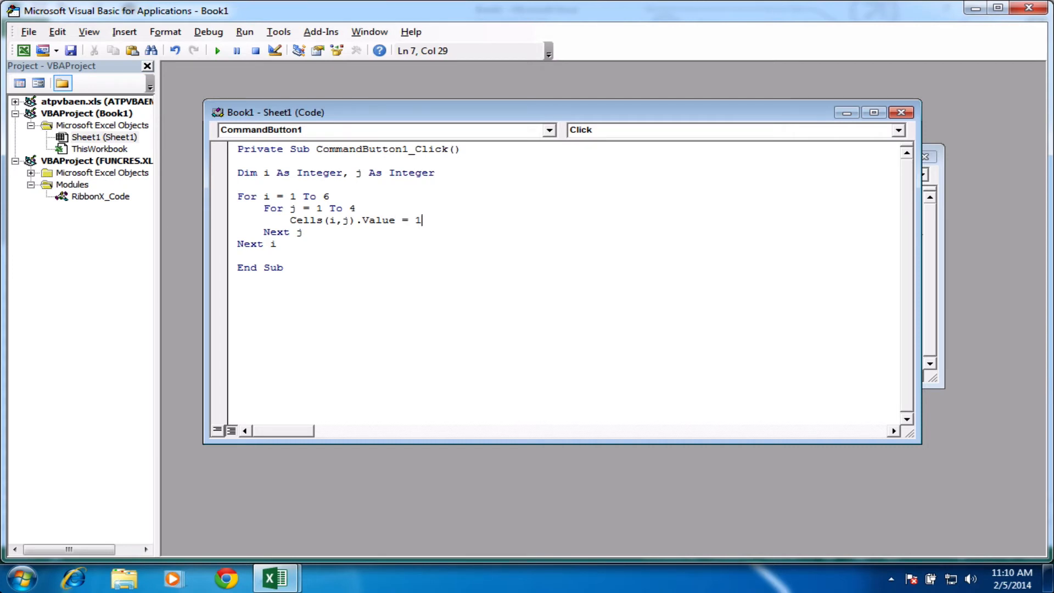
text(0)
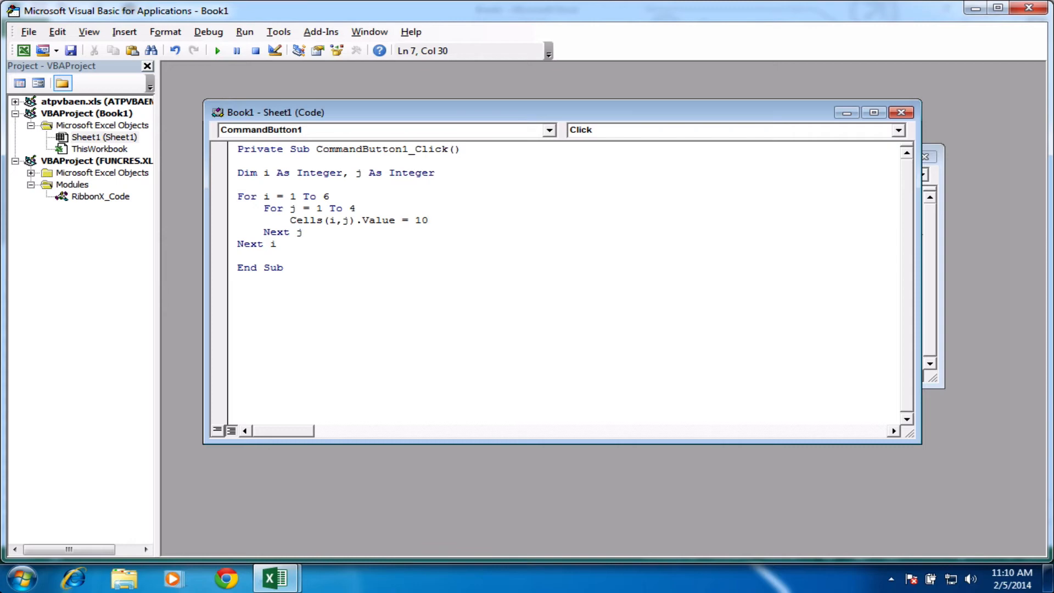
mouse_move(841, 88)
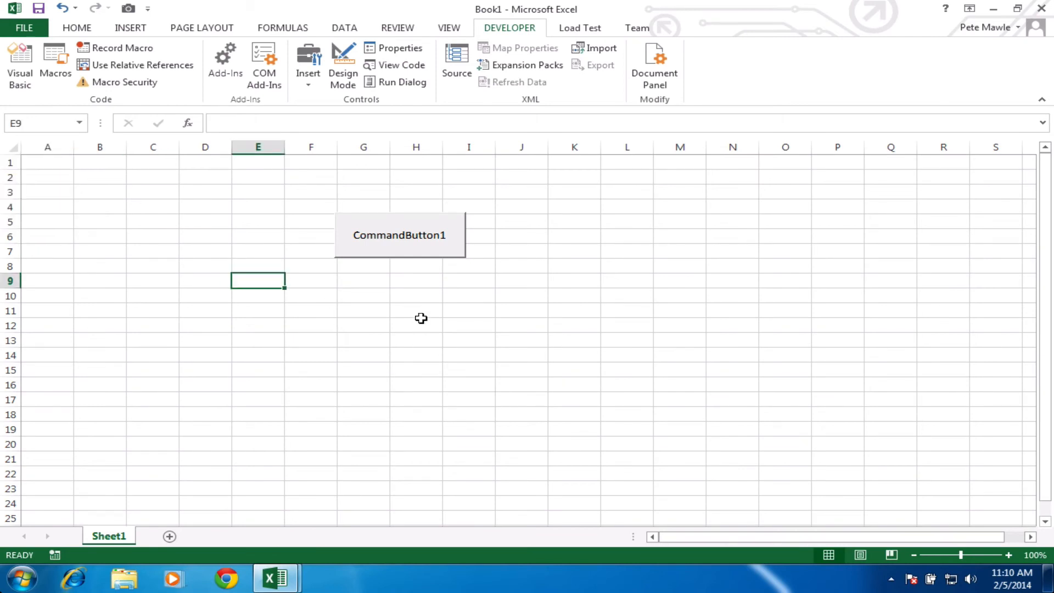
mouse_move(404, 255)
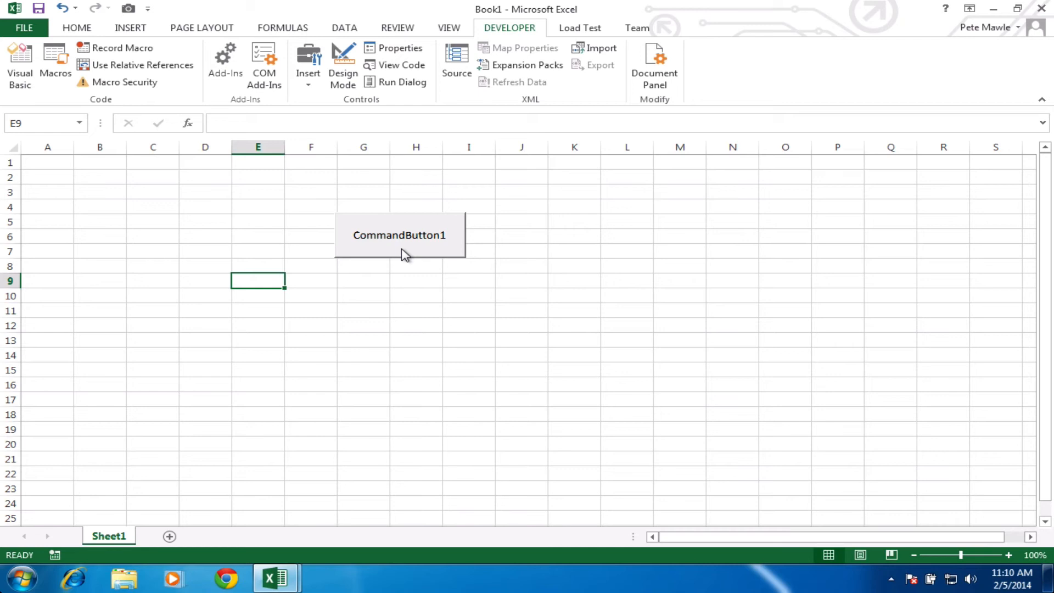
click(400, 235)
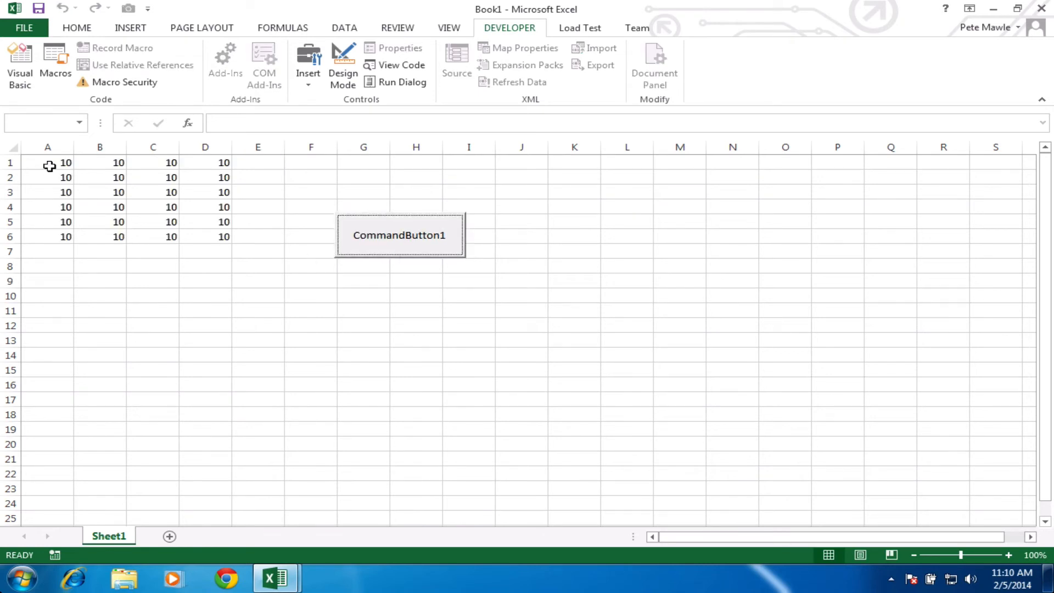
mouse_move(209, 227)
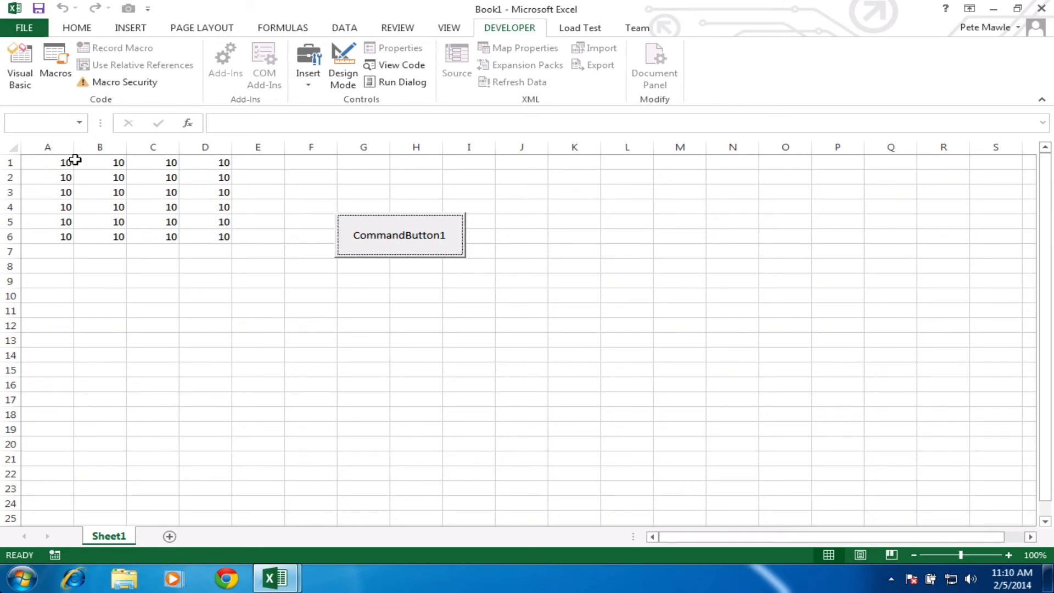
mouse_move(187, 208)
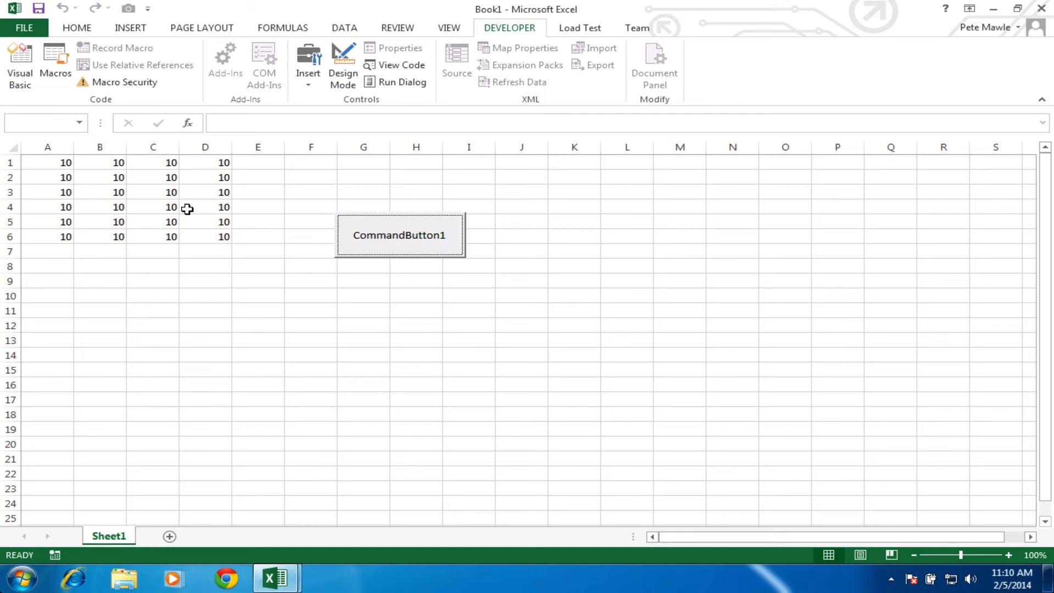
mouse_move(281, 195)
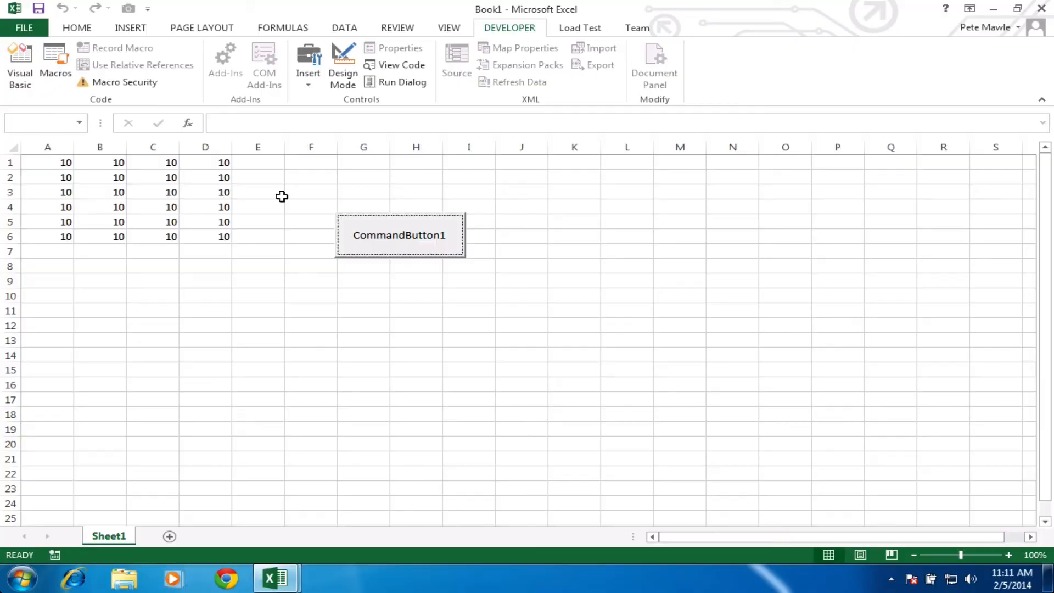
click(470, 357)
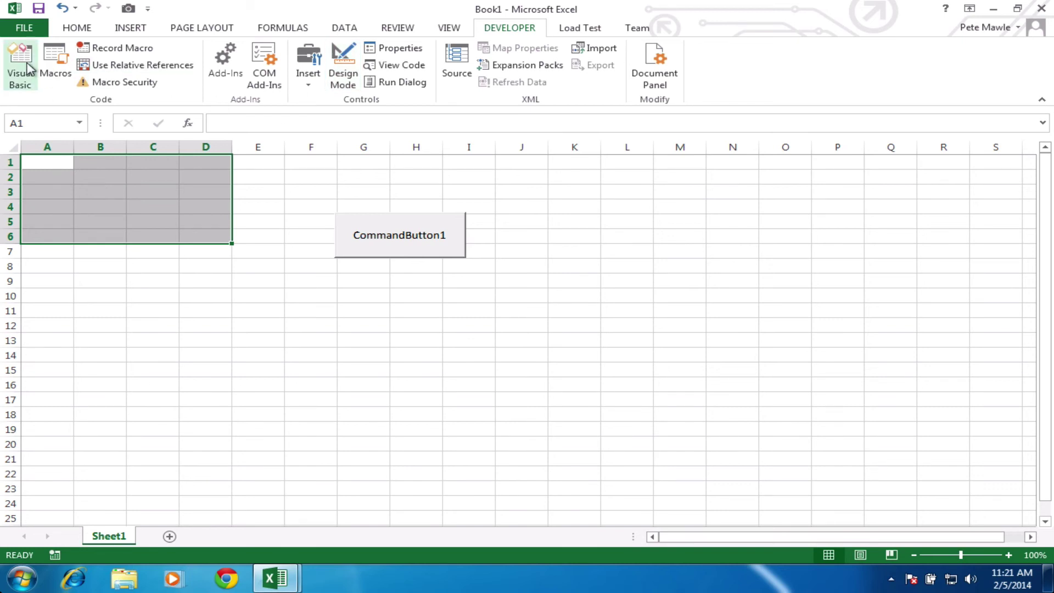
Return to the VBA editor on the now-empty CommandButton1_Click procedure.
click(17, 57)
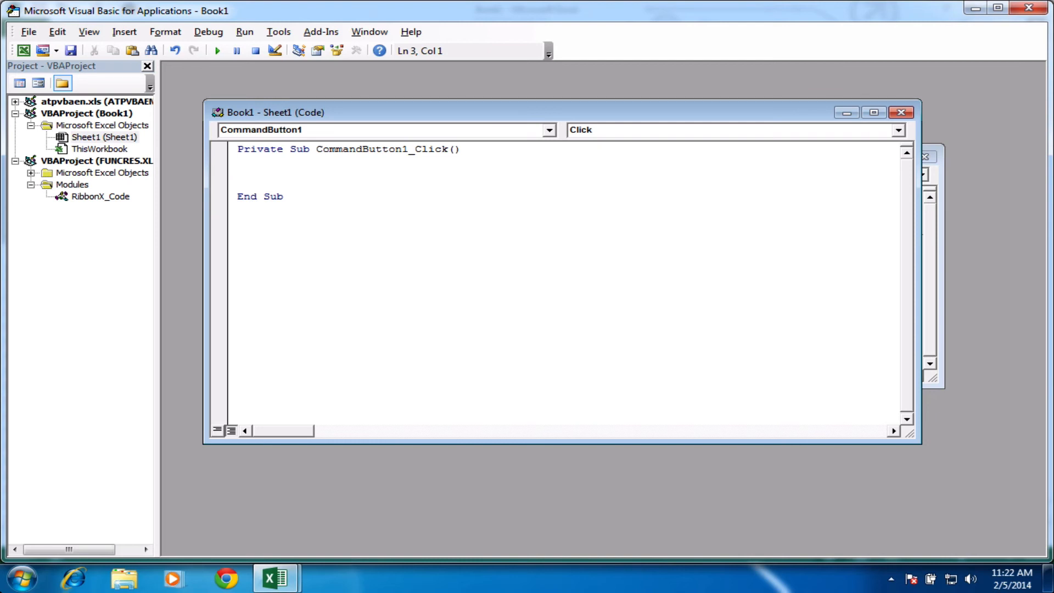
Declare Dim i As Integer and initialise i = 1.
text(dim i)
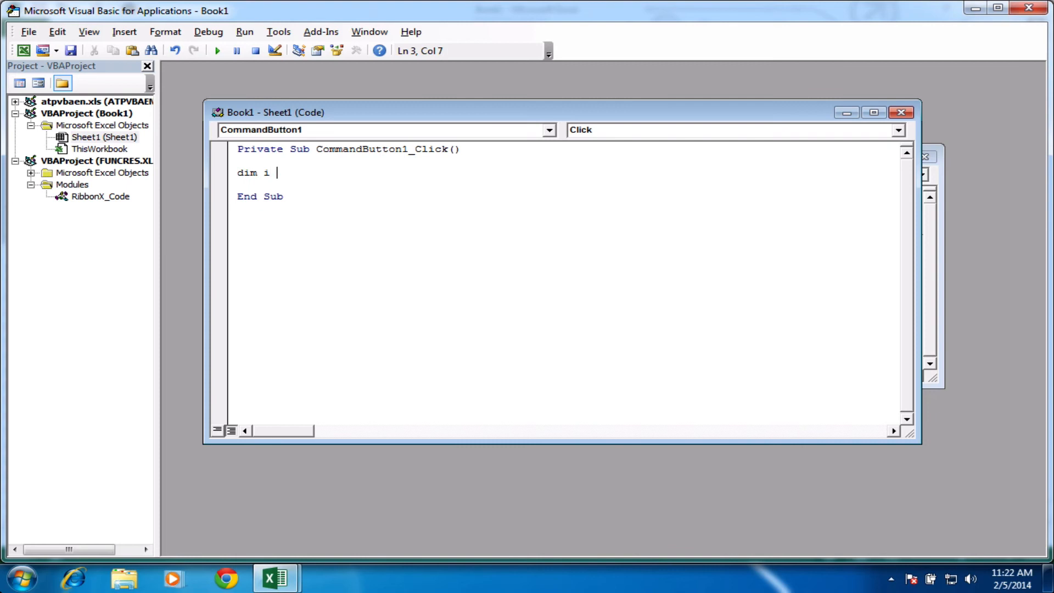
text(as Integer)
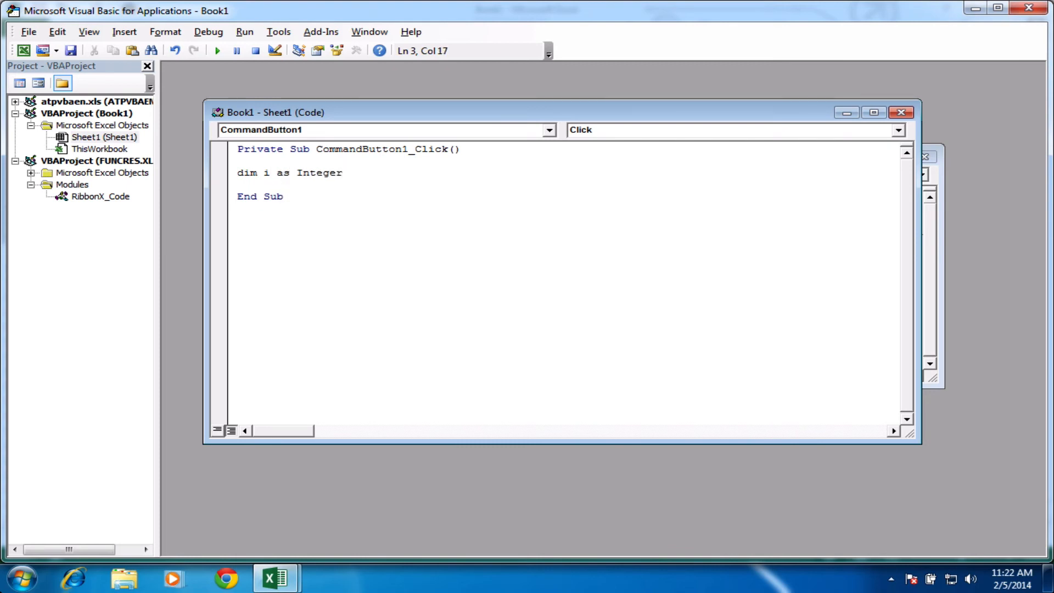
text(i)
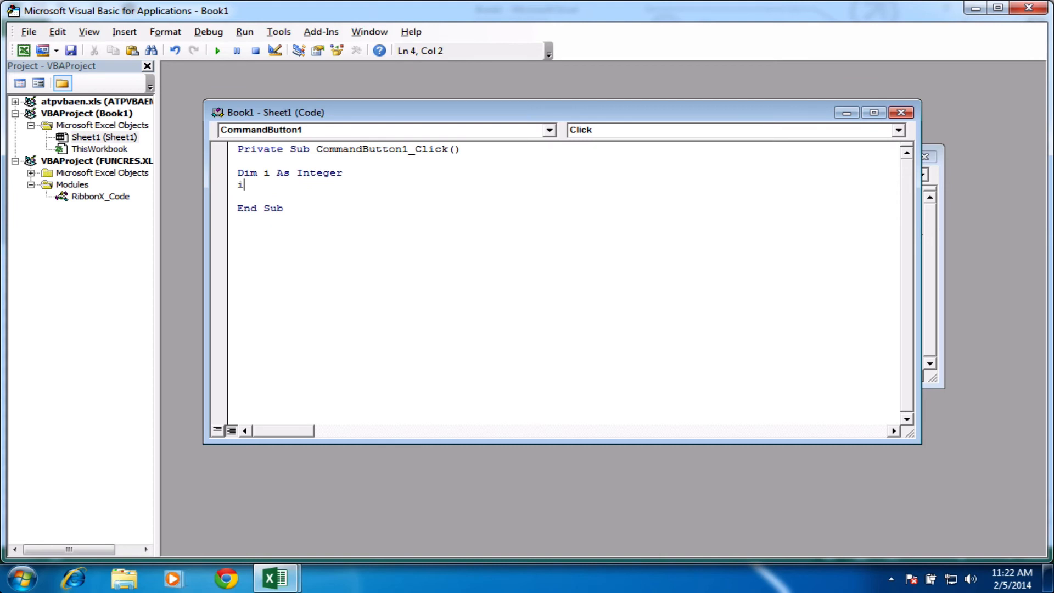
text(=)
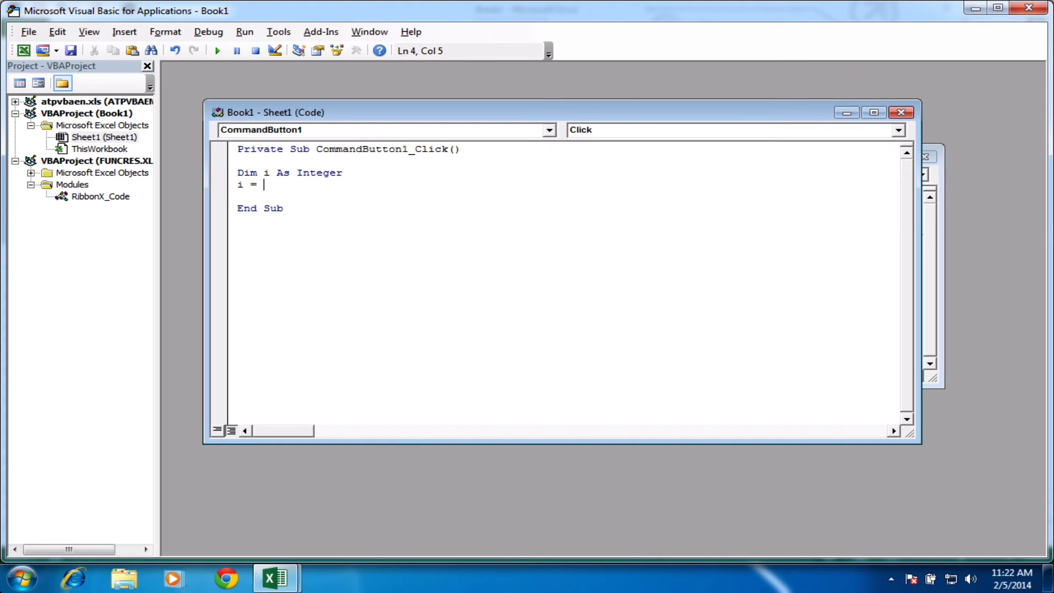
text(1)
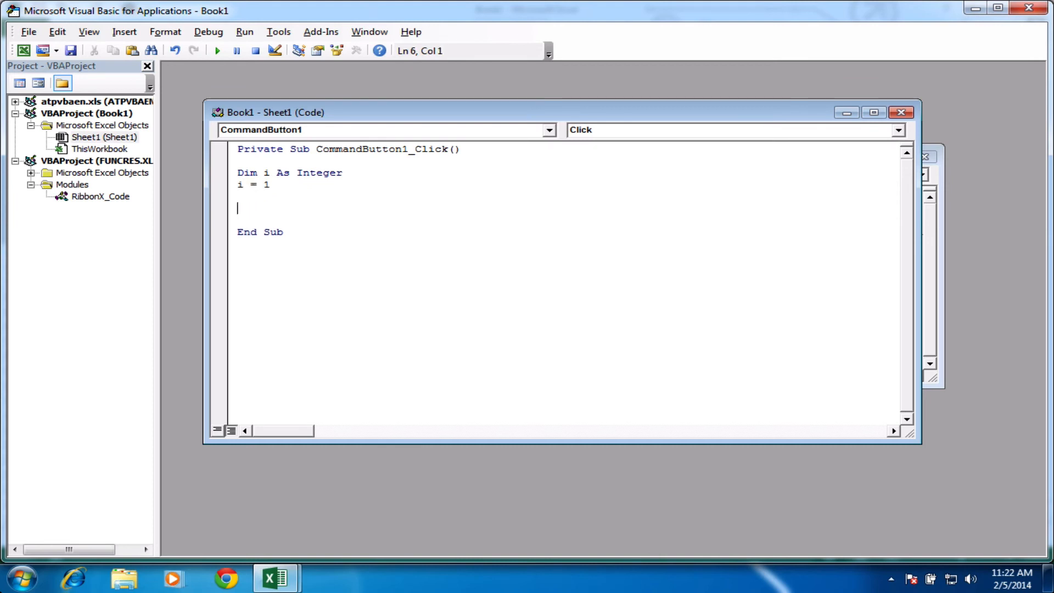
mouse_move(275, 165)
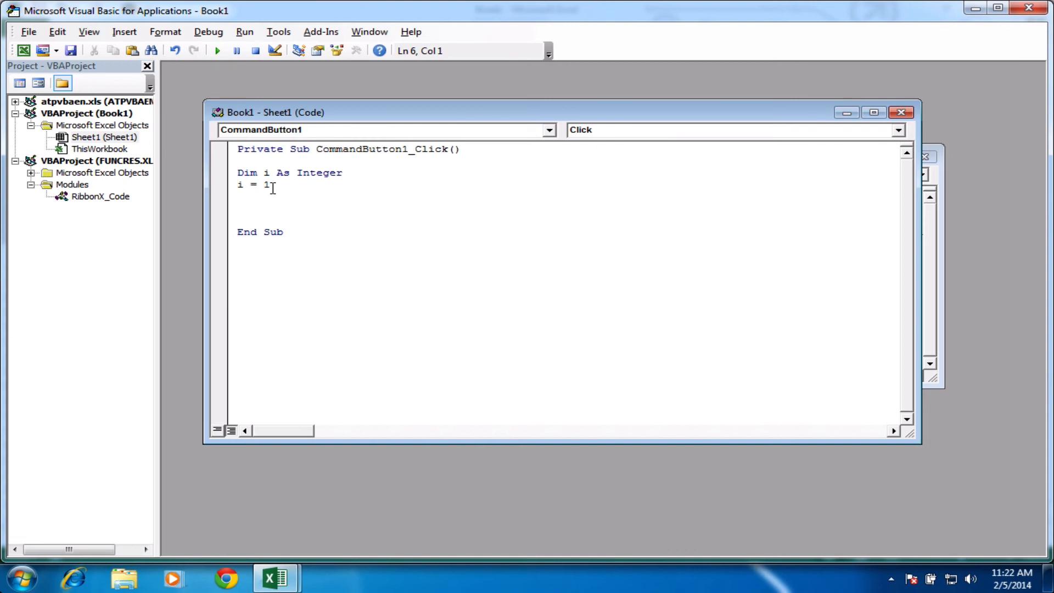
Start a Do While i < 10 loop.
text(Do)
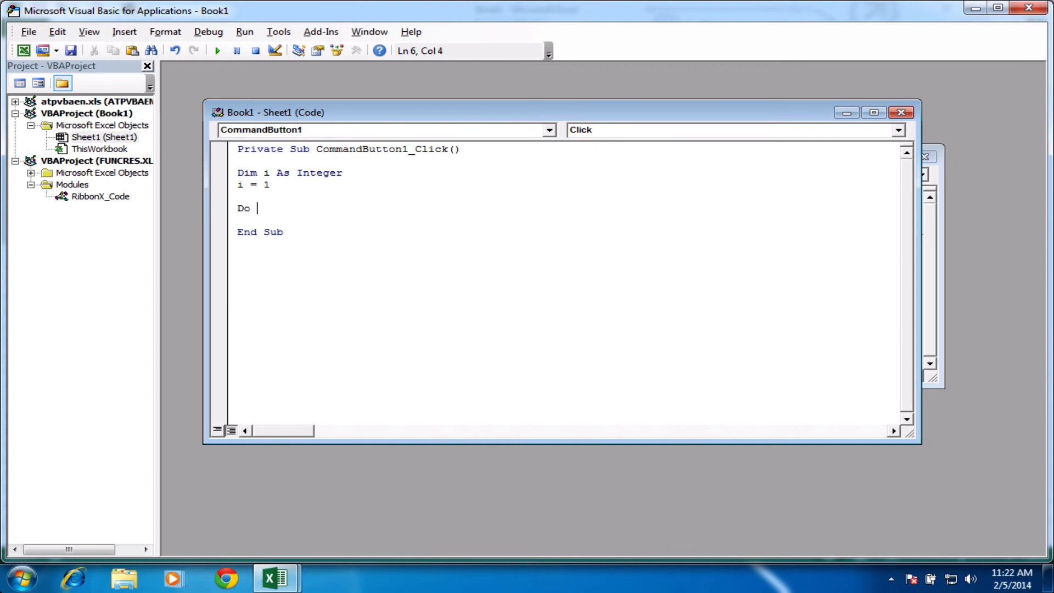
text(While)
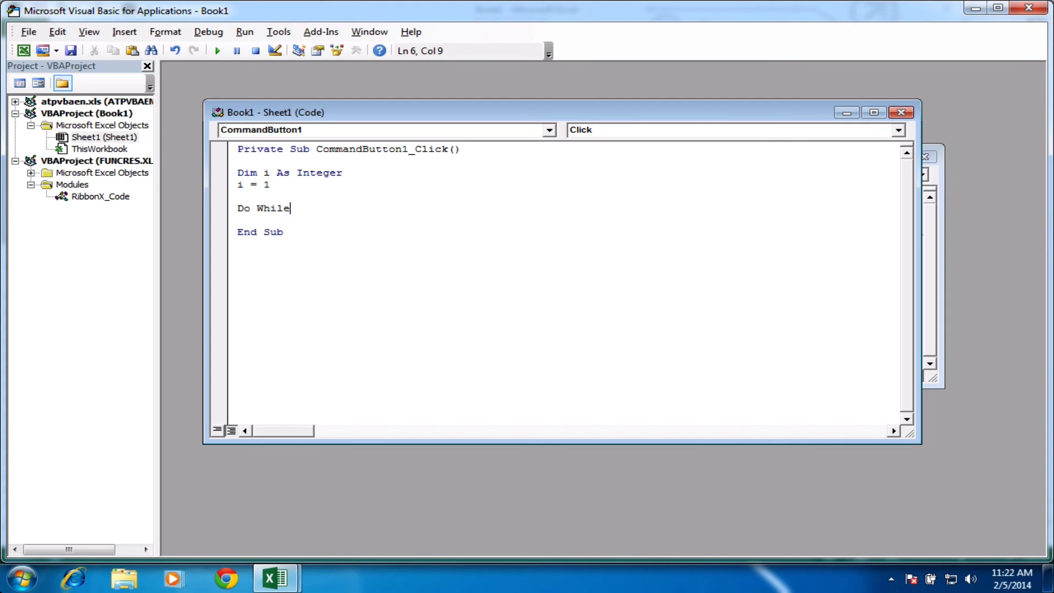
text(i)
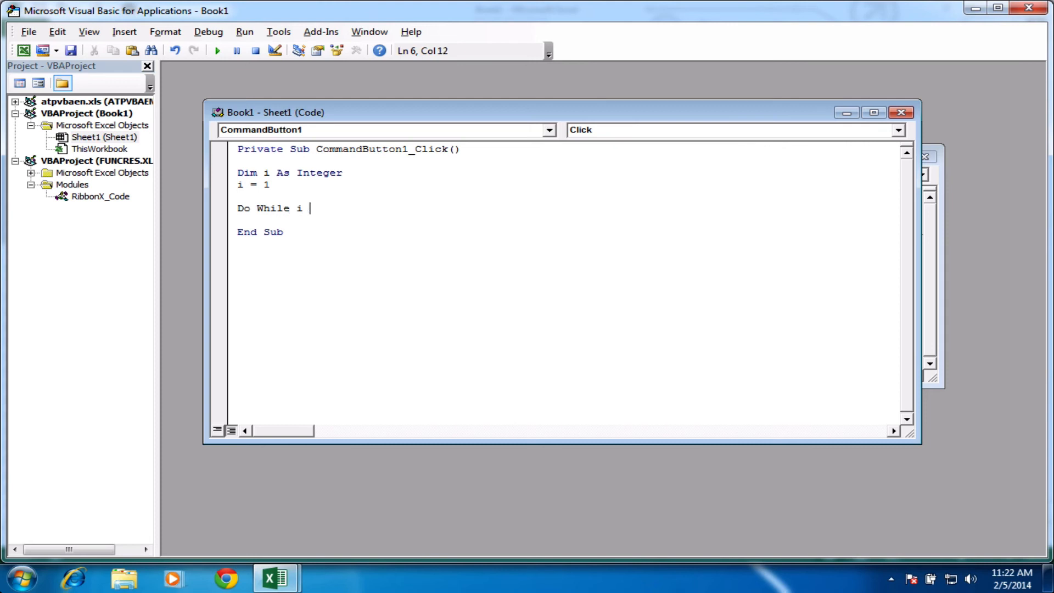
text(<)
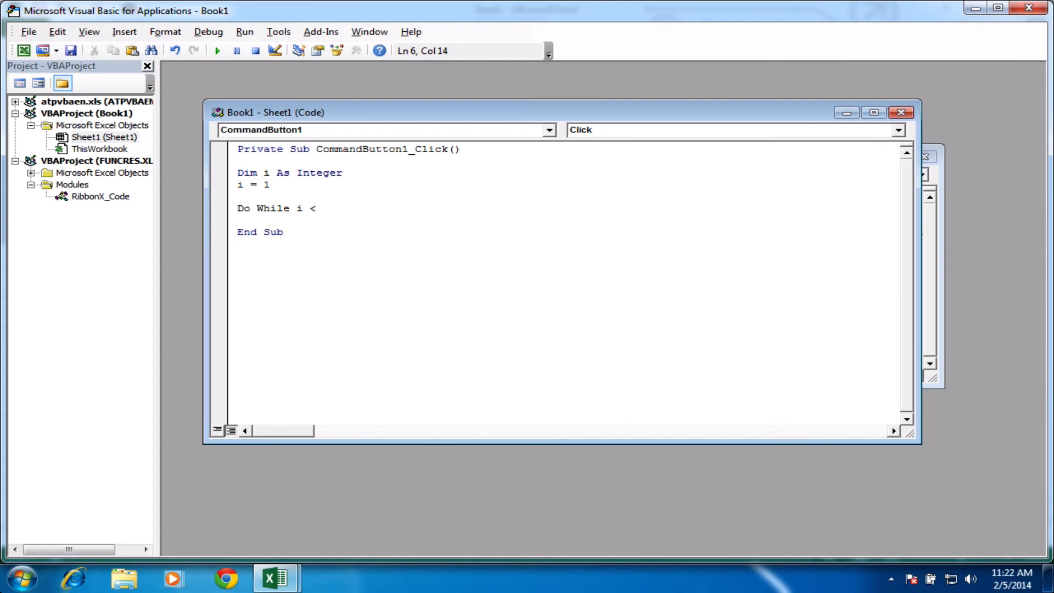
text(10)
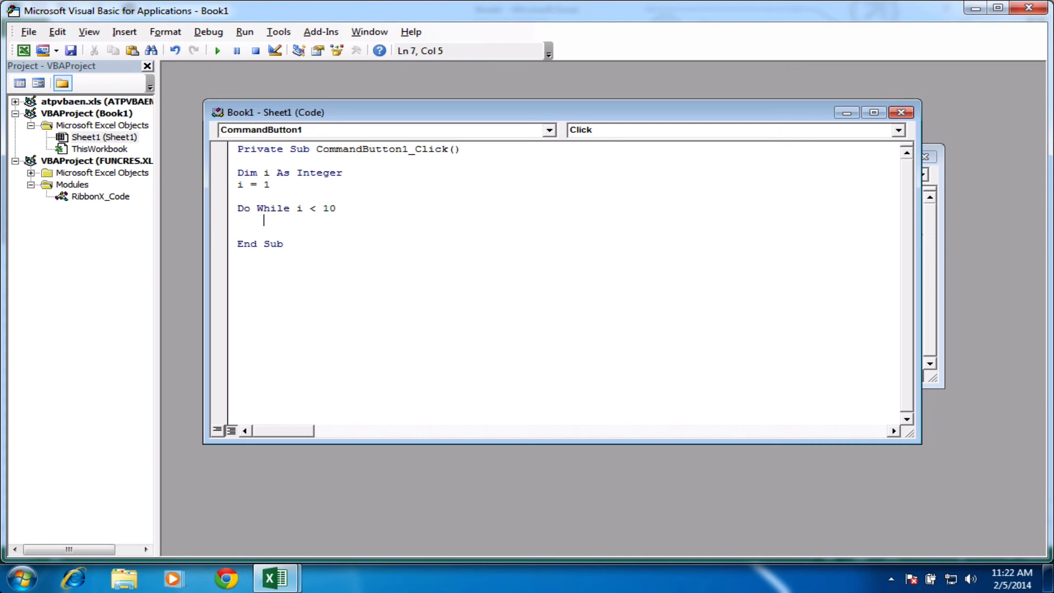
Write Cells(i, 1).Value = 20 inside the Do While loop.
text(c)
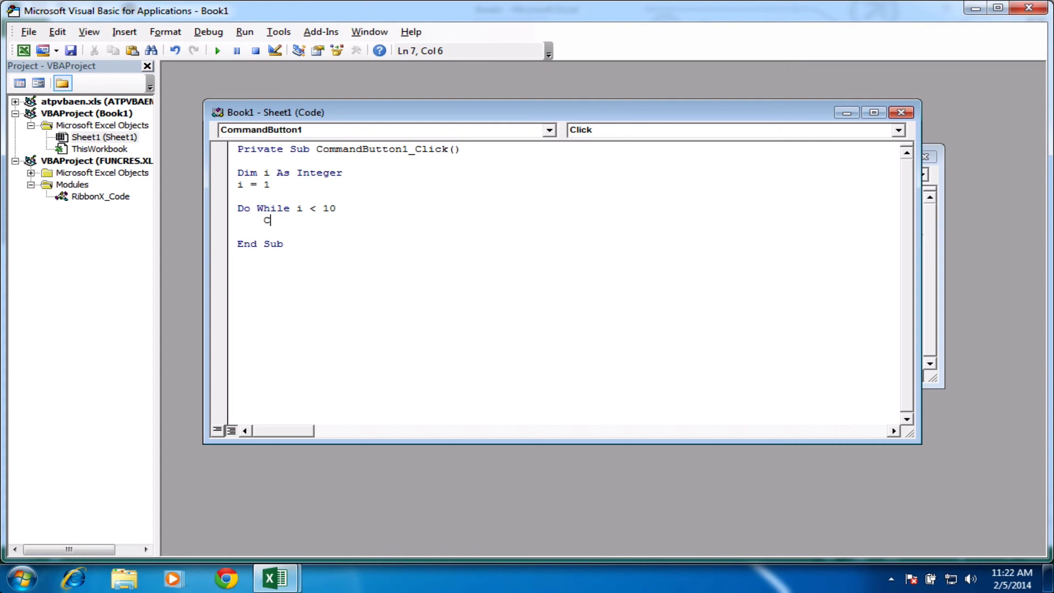
text(ells)
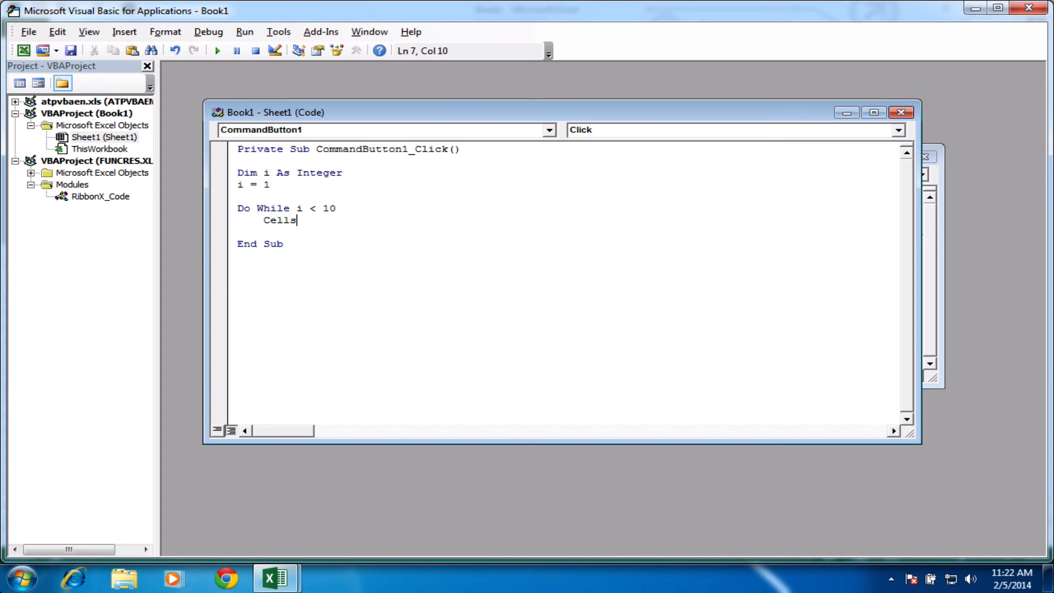
text(()
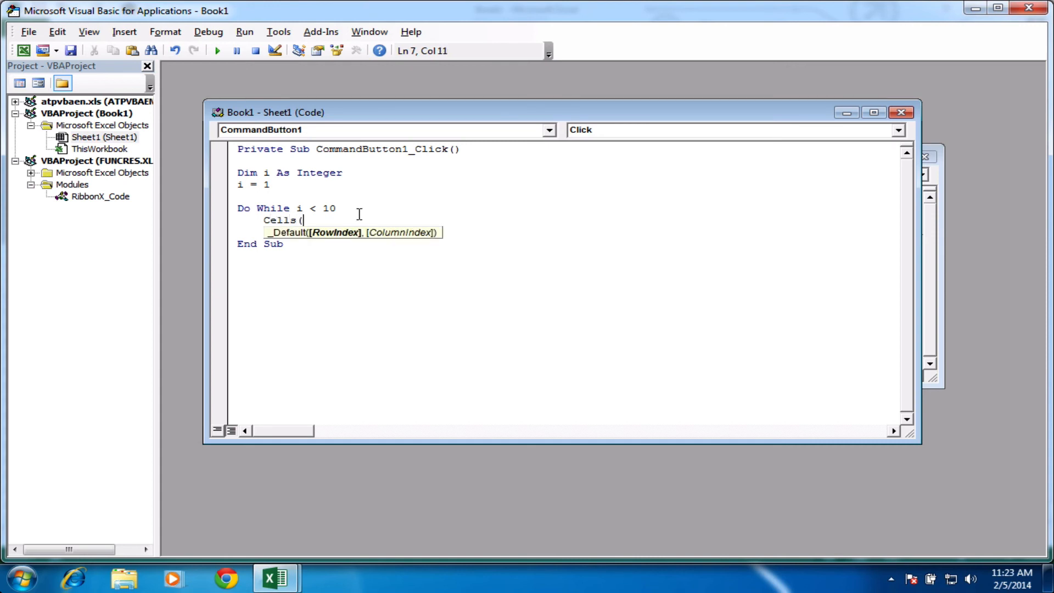
text(i,)
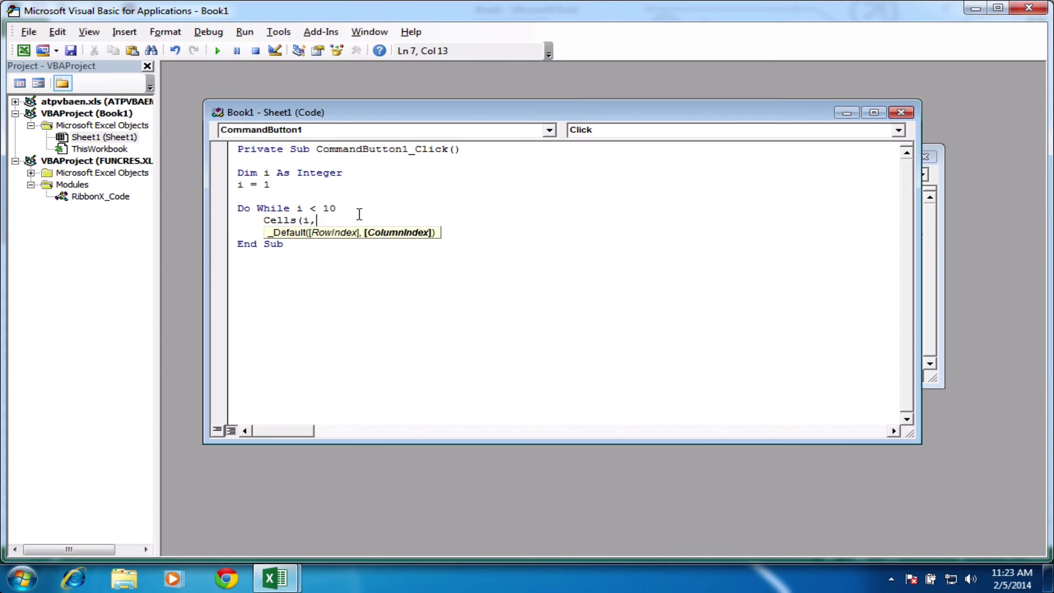
text(1))
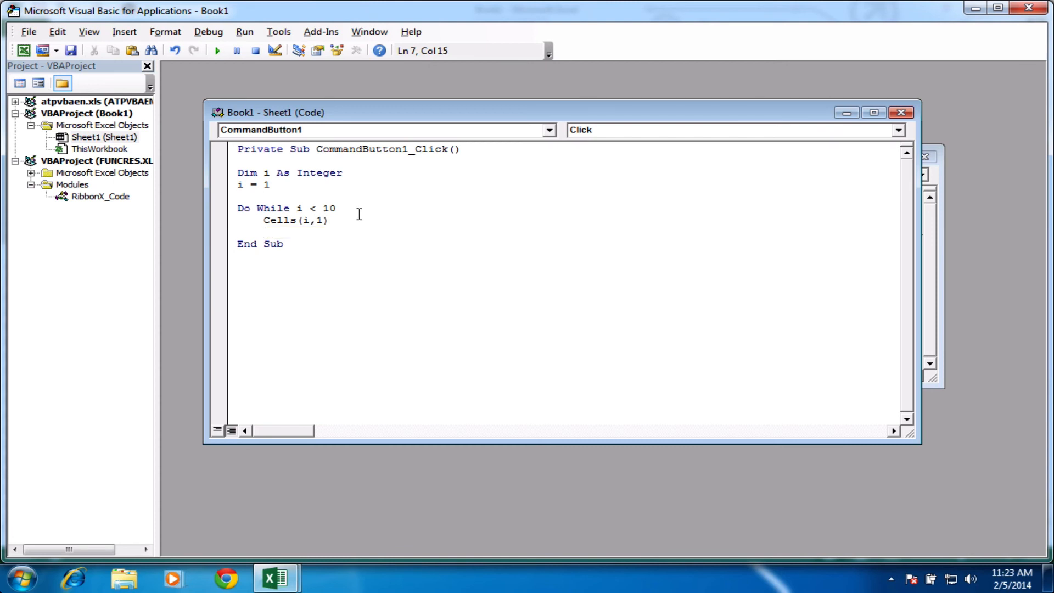
text(.Value =)
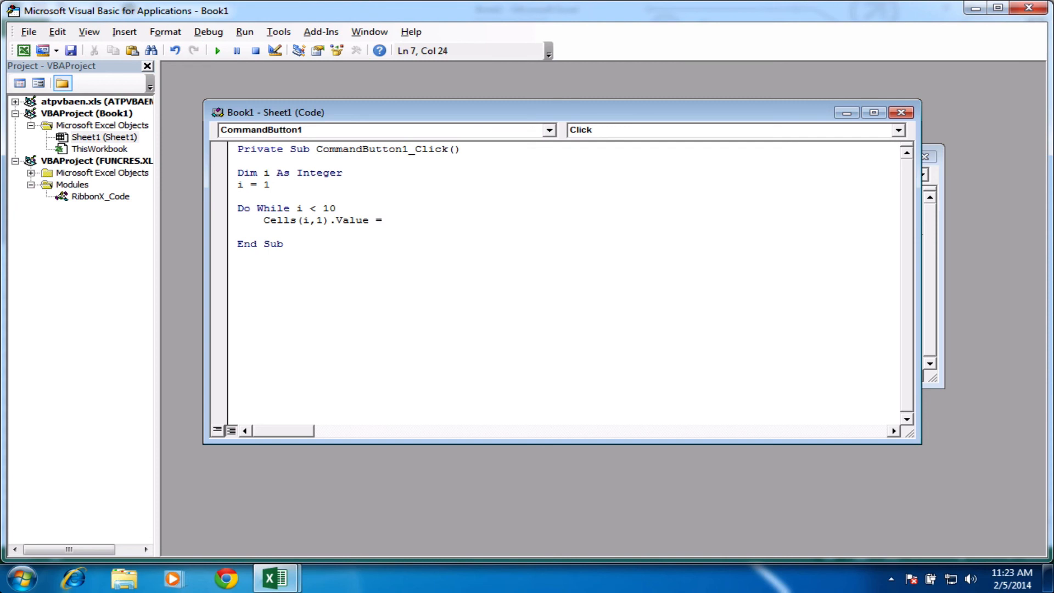
text(20)
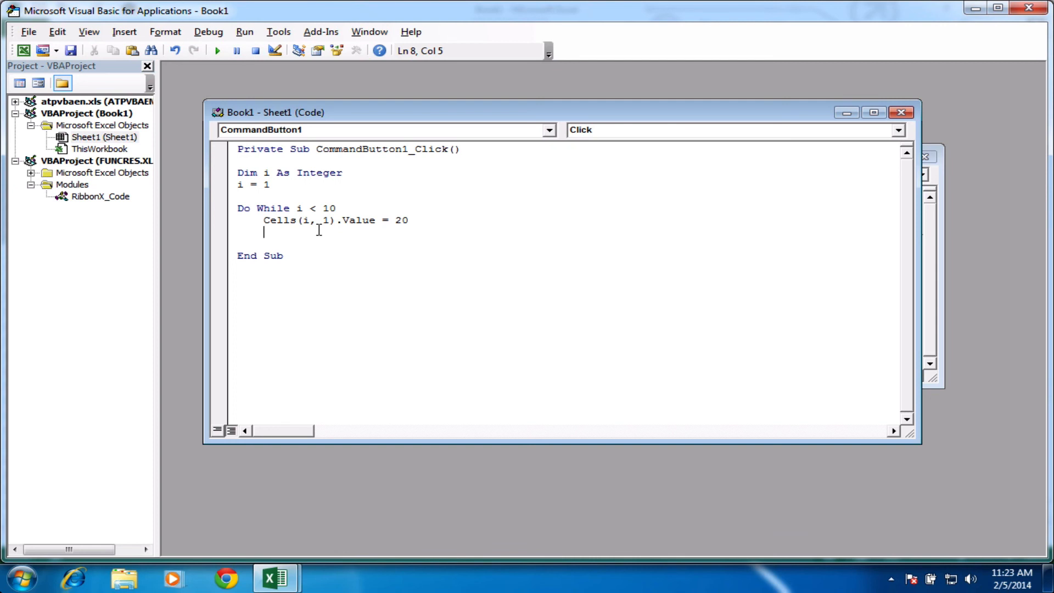
Increment with i = i + 1 and close the loop with Loop.
text(i =)
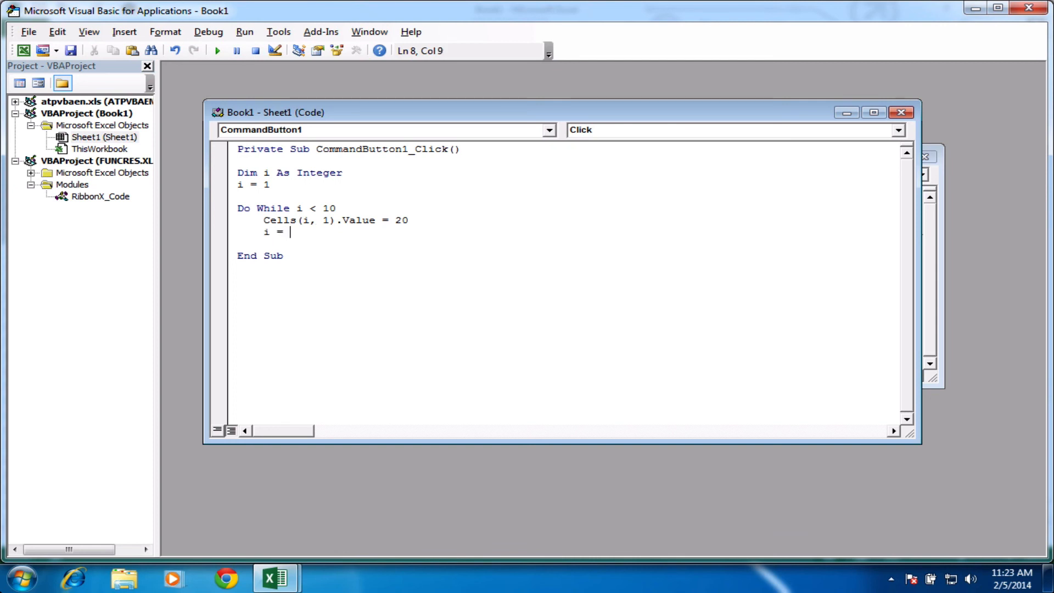
text(i +)
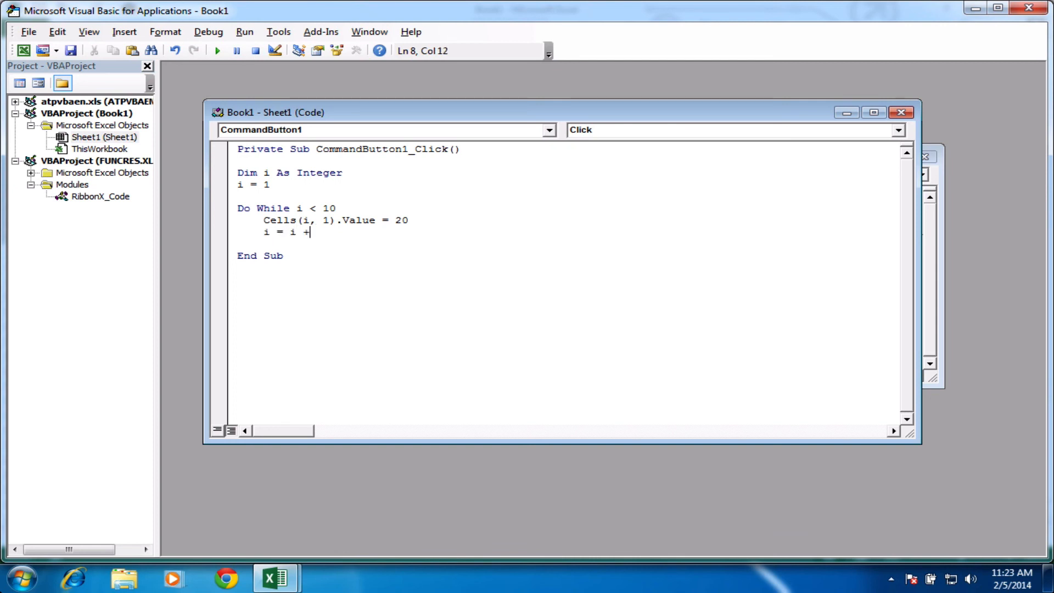
text(1)
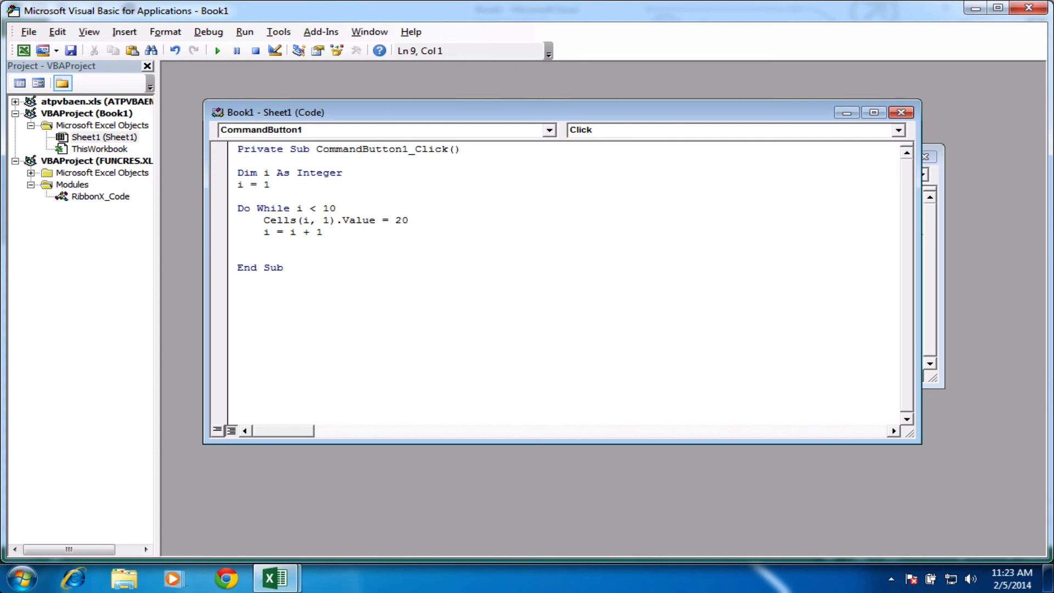
text(Loop)
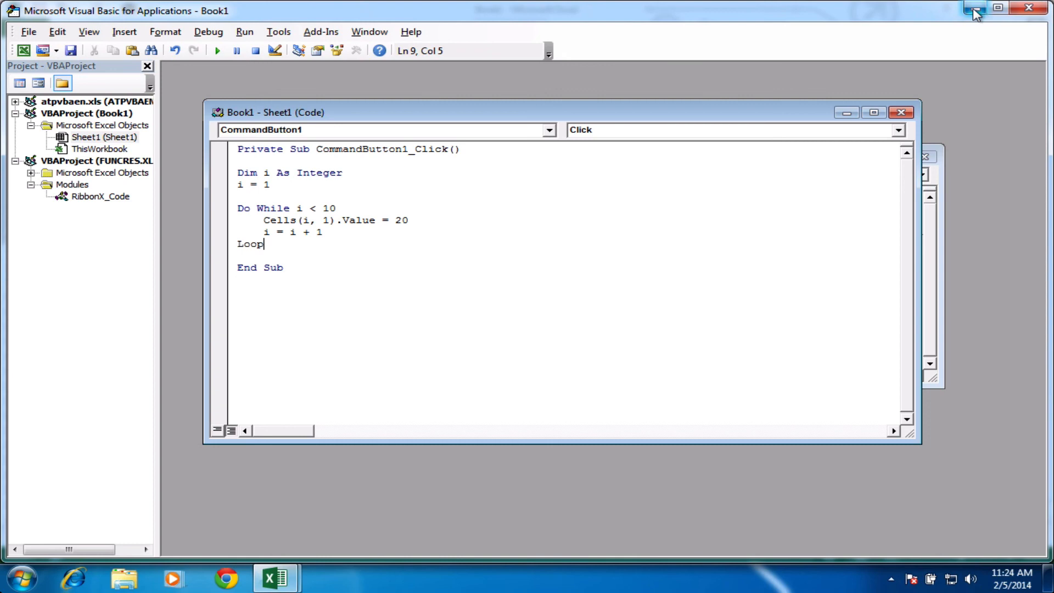
Run CommandButton1 on Sheet1 so the Do While macro fills A1:A9 with 20.
click(971, 9)
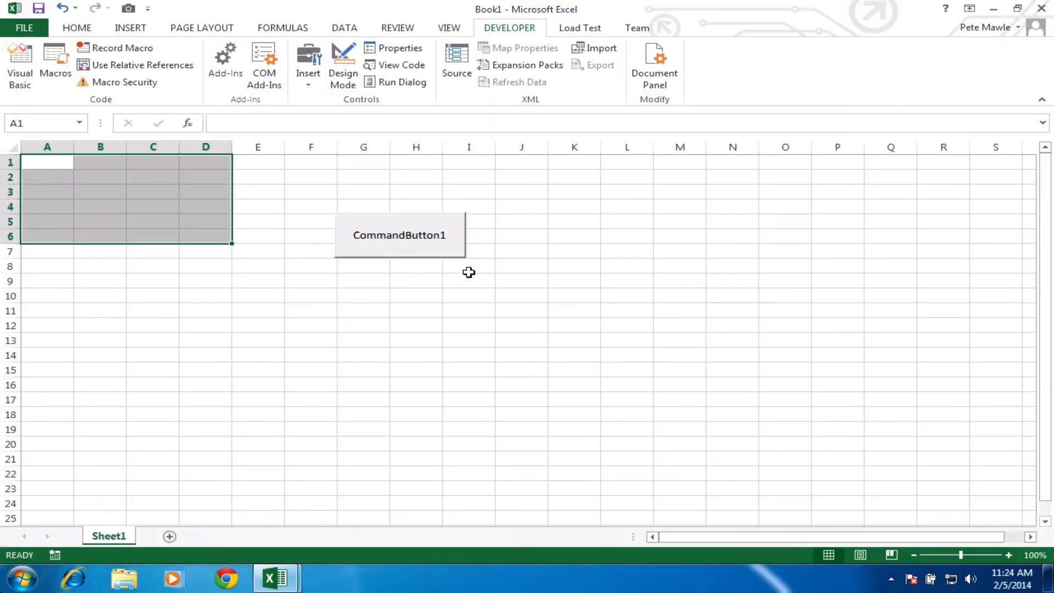
click(399, 235)
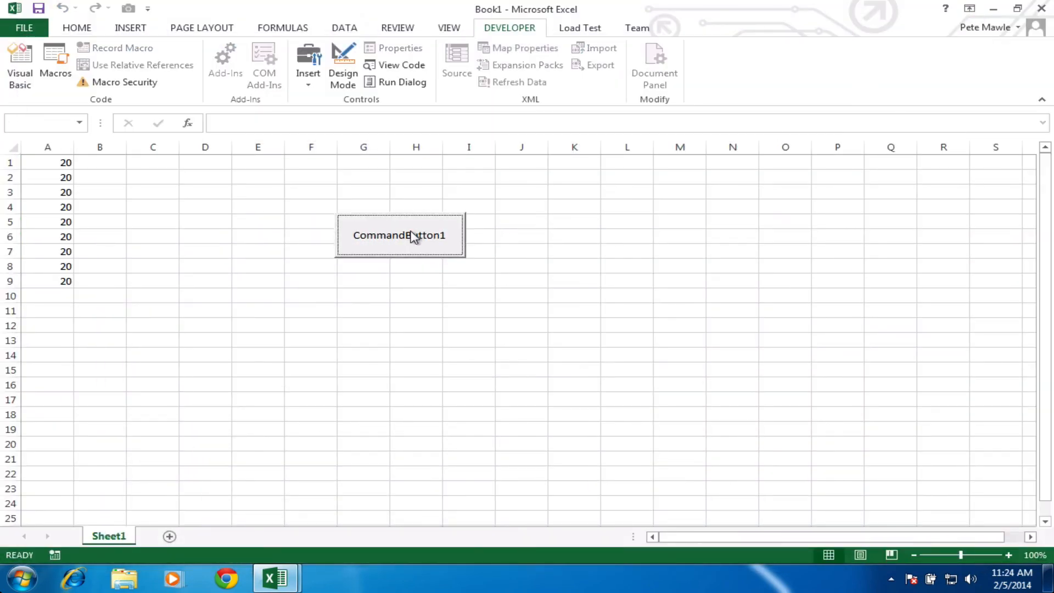